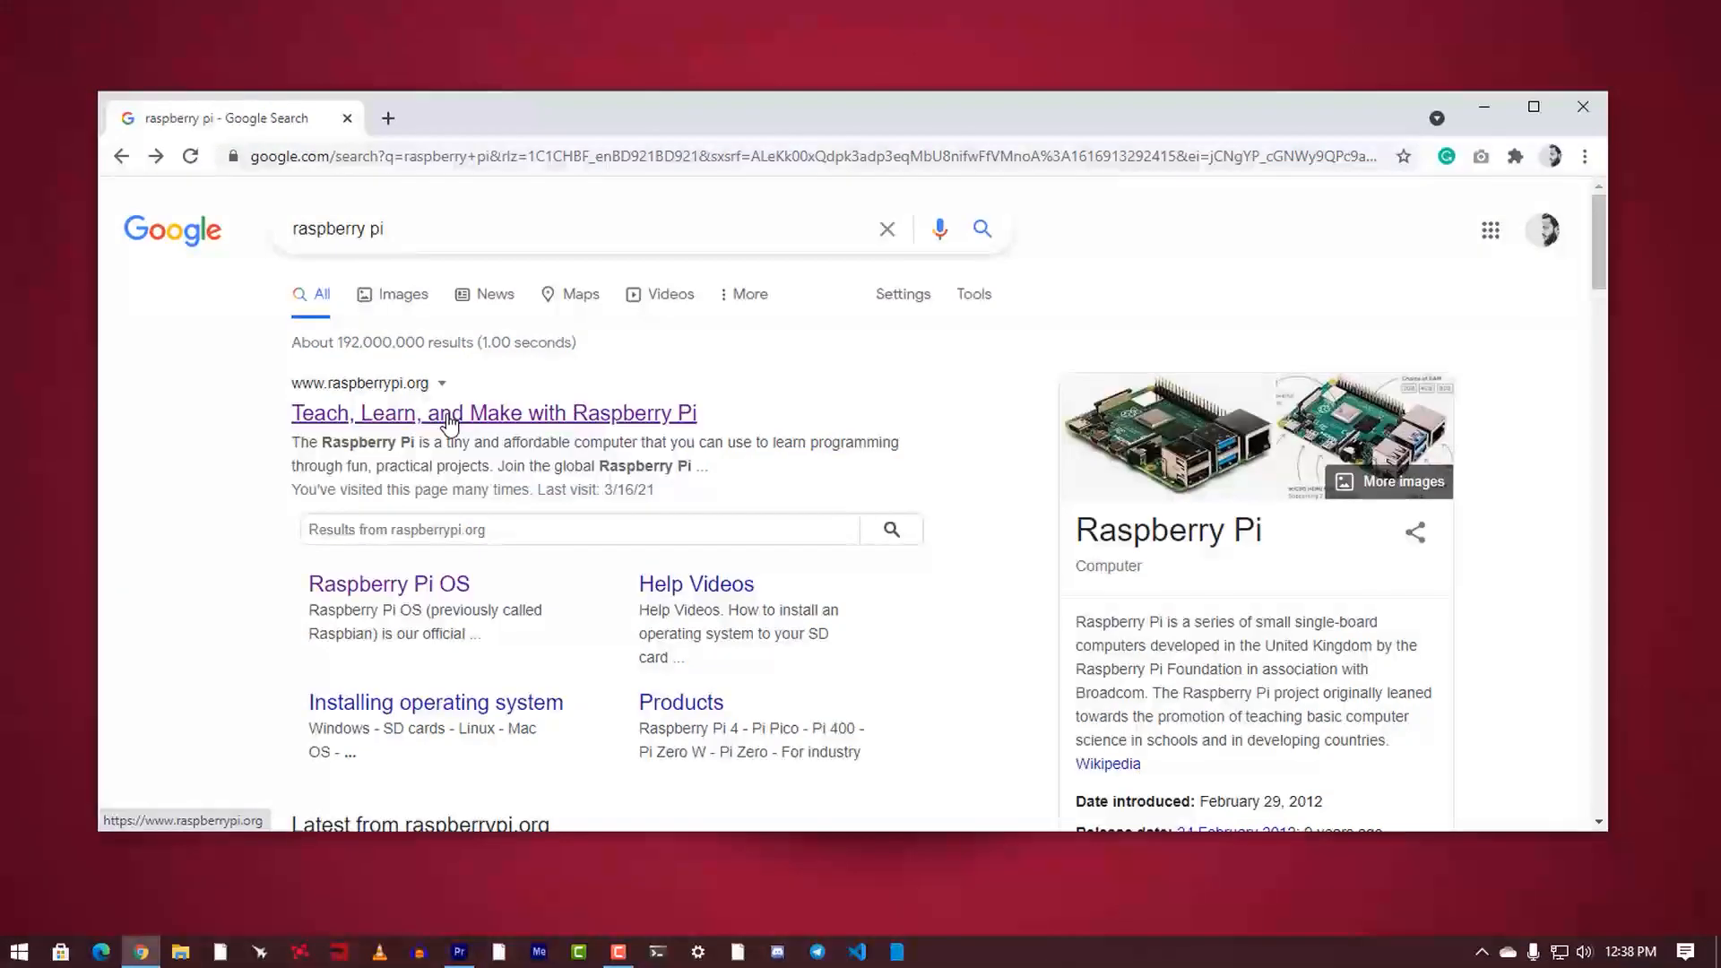
# Step: Navigate raspberrypi.org to the Raspberry Pi OS software page's manual OS image section
pyautogui.click(452, 412)
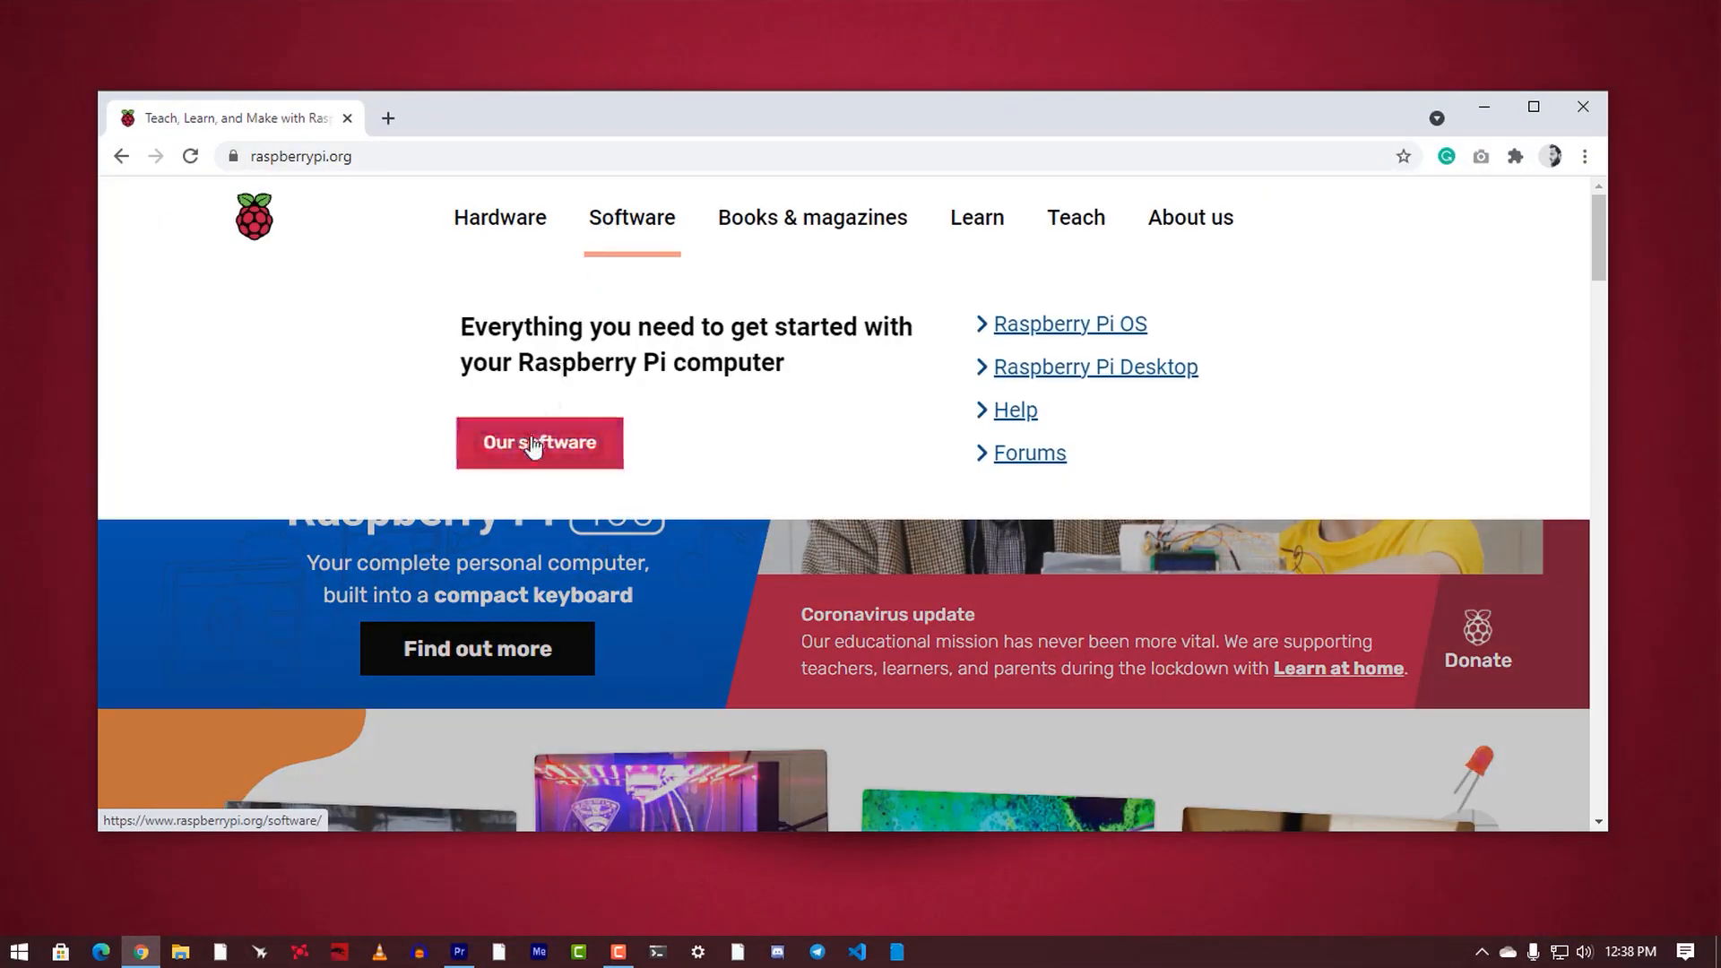
pyautogui.click(538, 443)
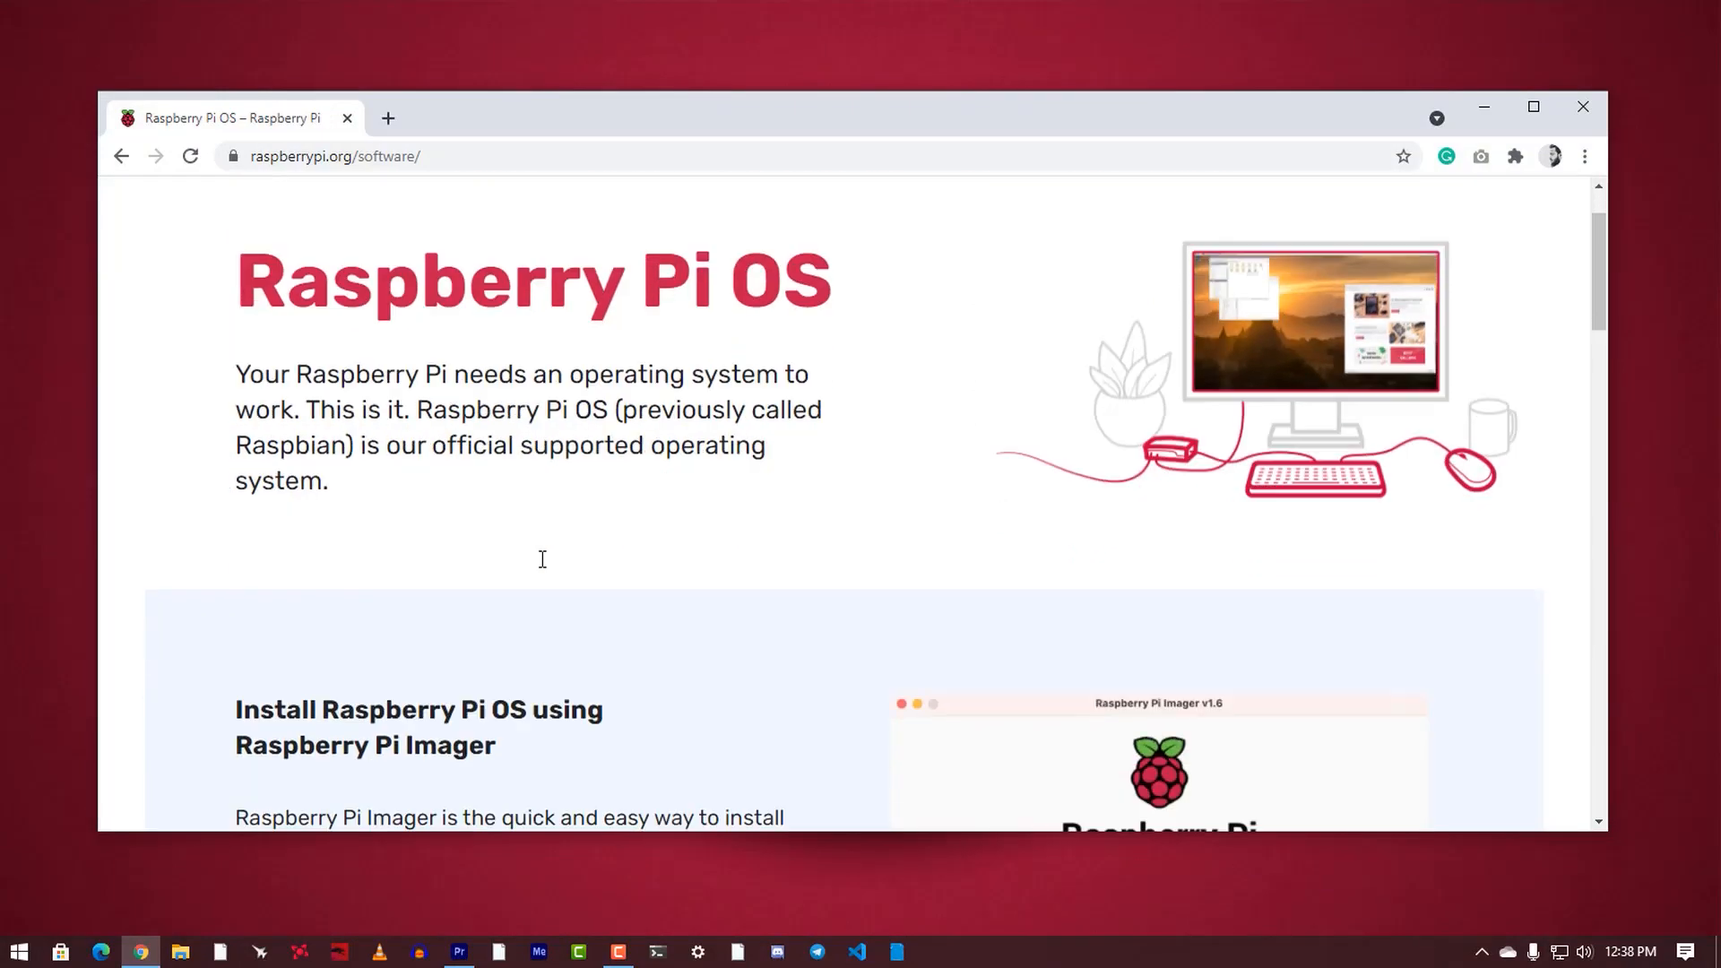
pyautogui.scroll(-3)
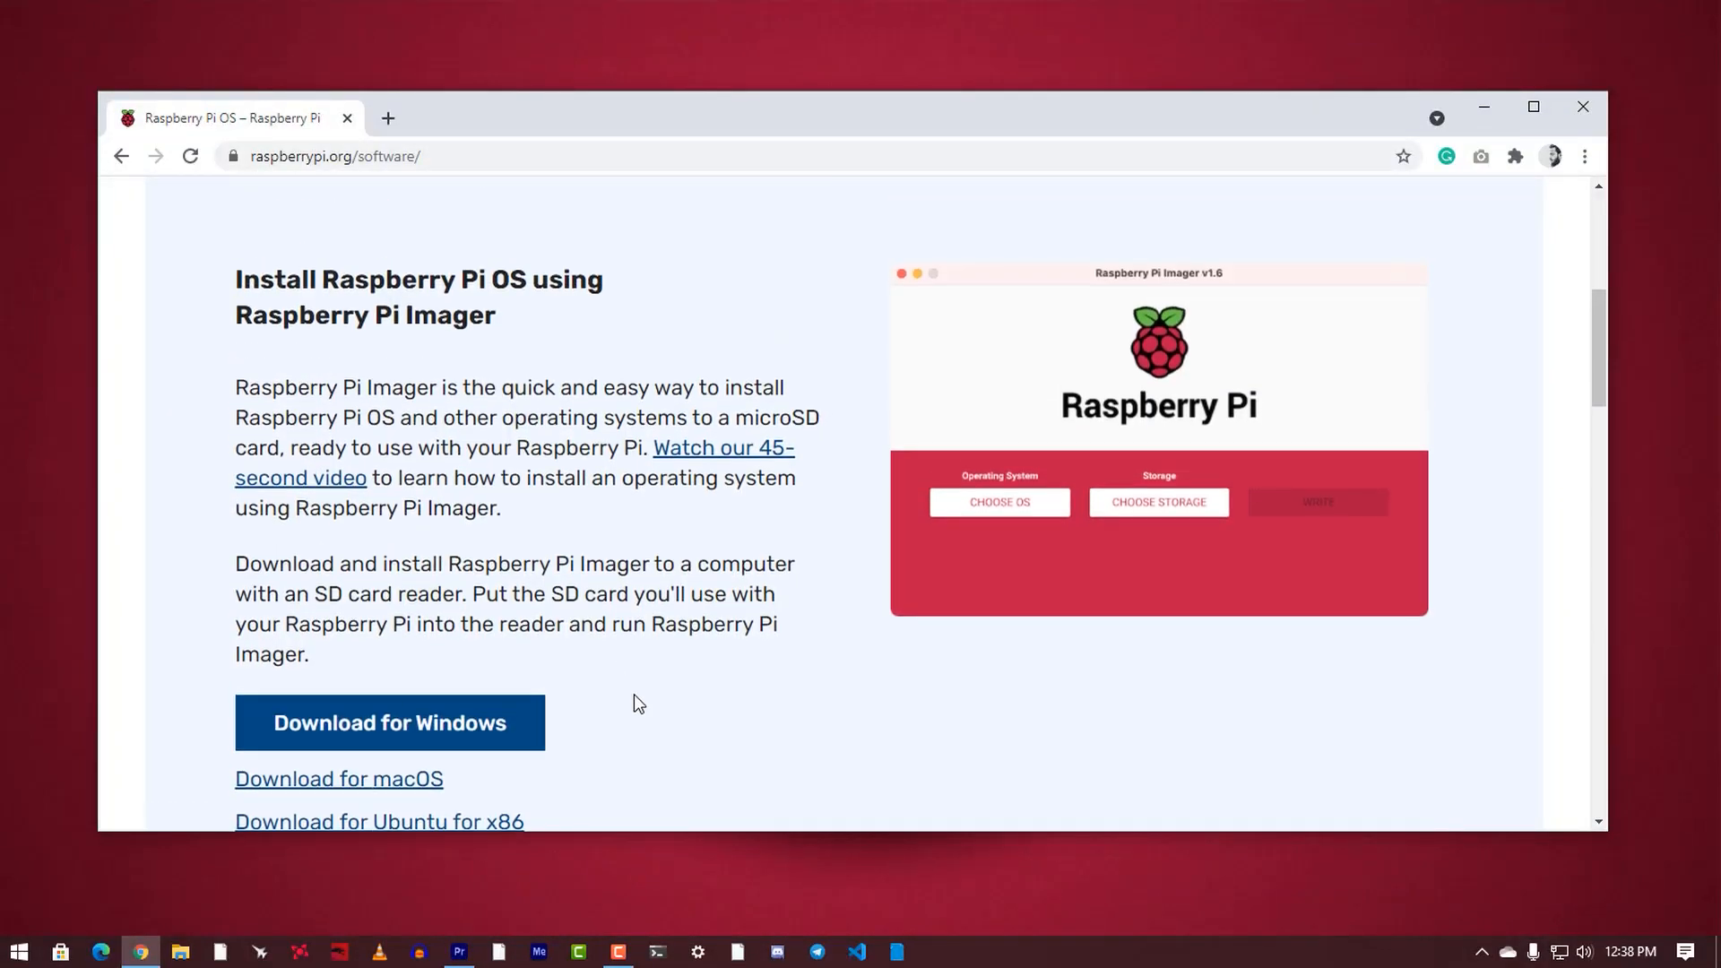
pyautogui.scroll(-3)
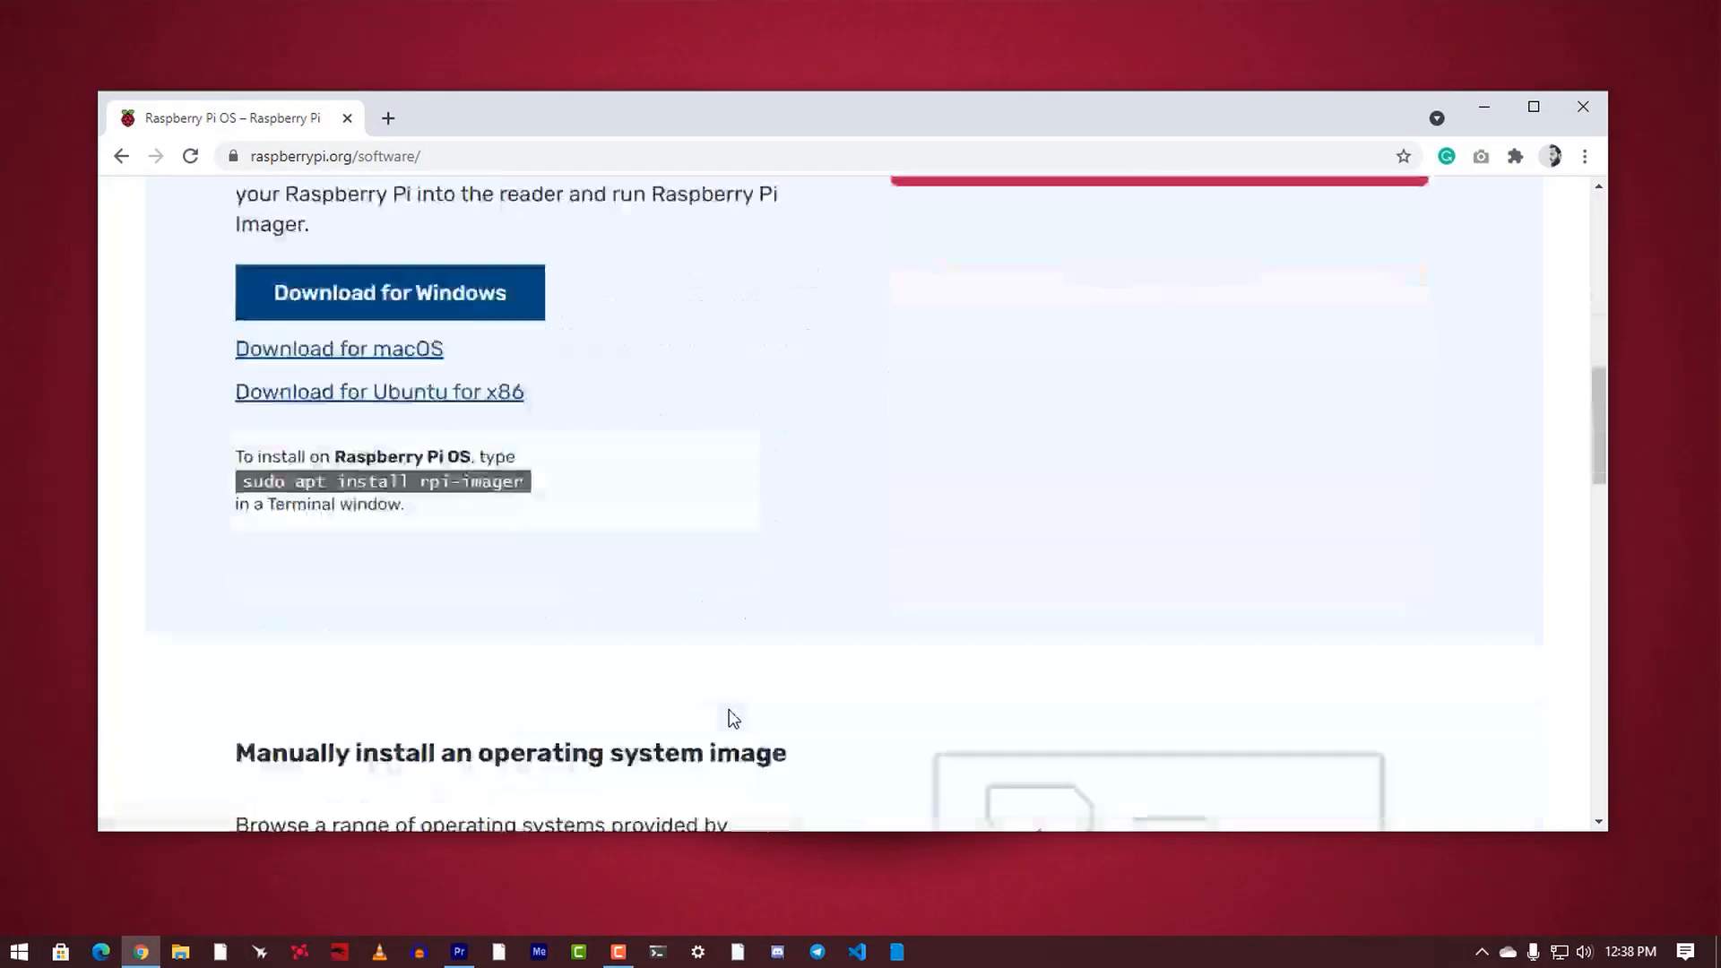
pyautogui.scroll(-3)
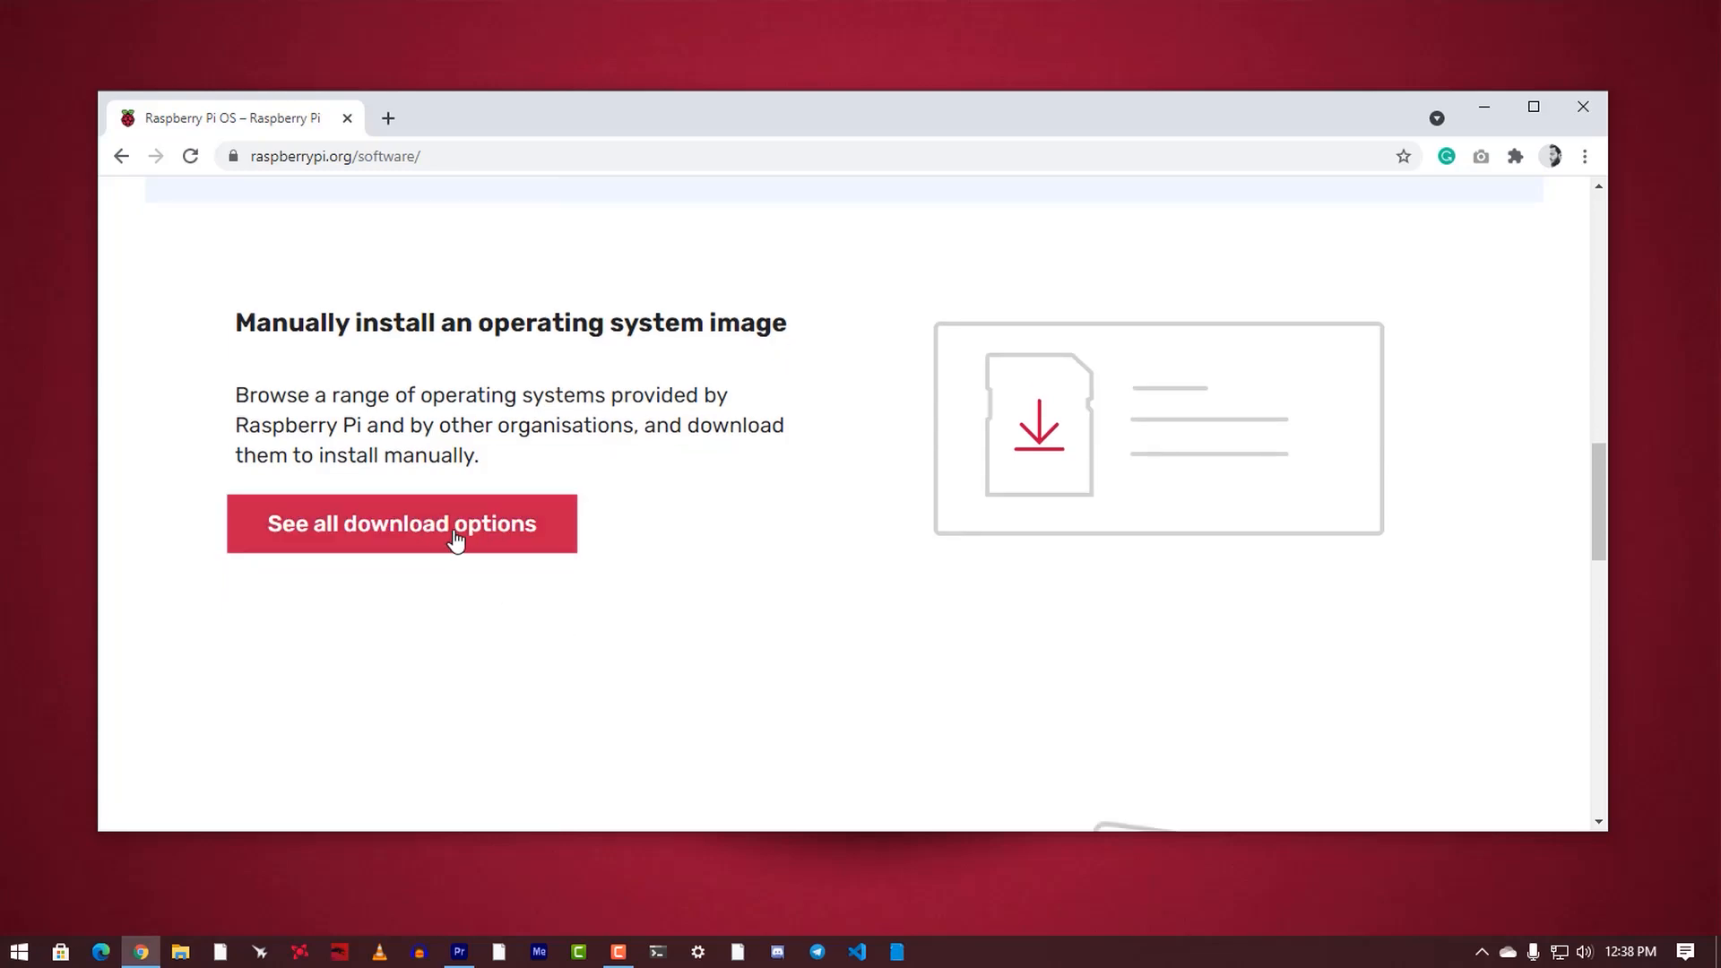
# Step: View all download options and browse the Raspberry Pi OS image download list
pyautogui.click(402, 523)
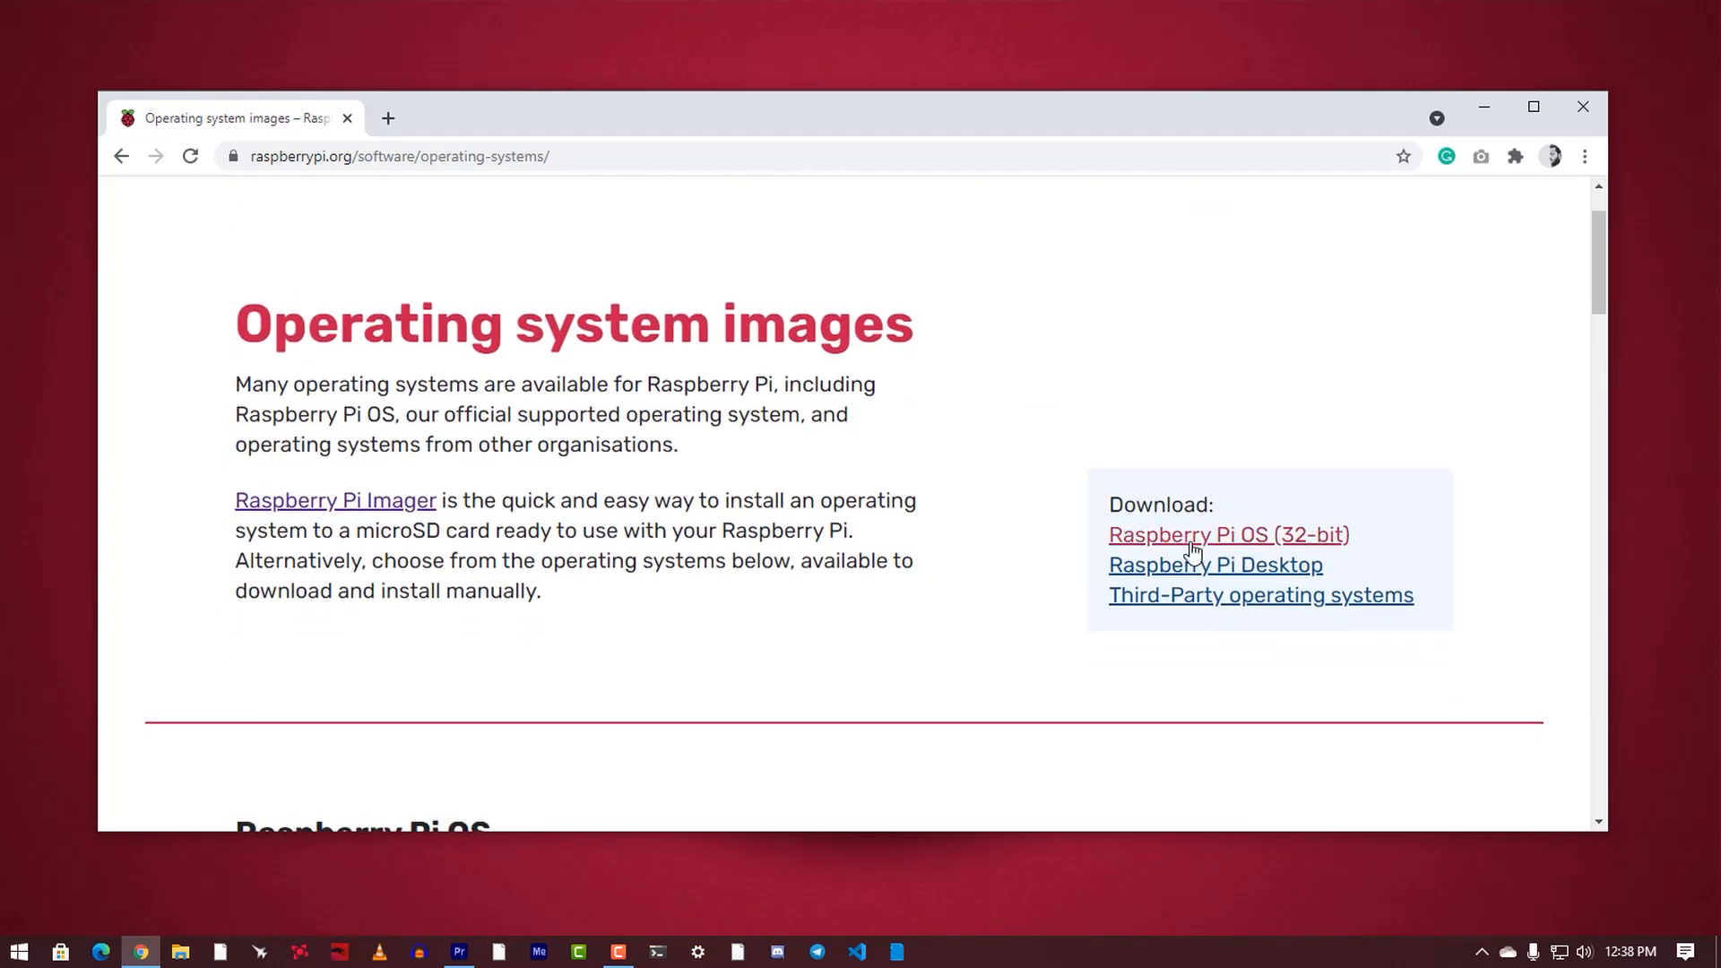
pyautogui.scroll(-3)
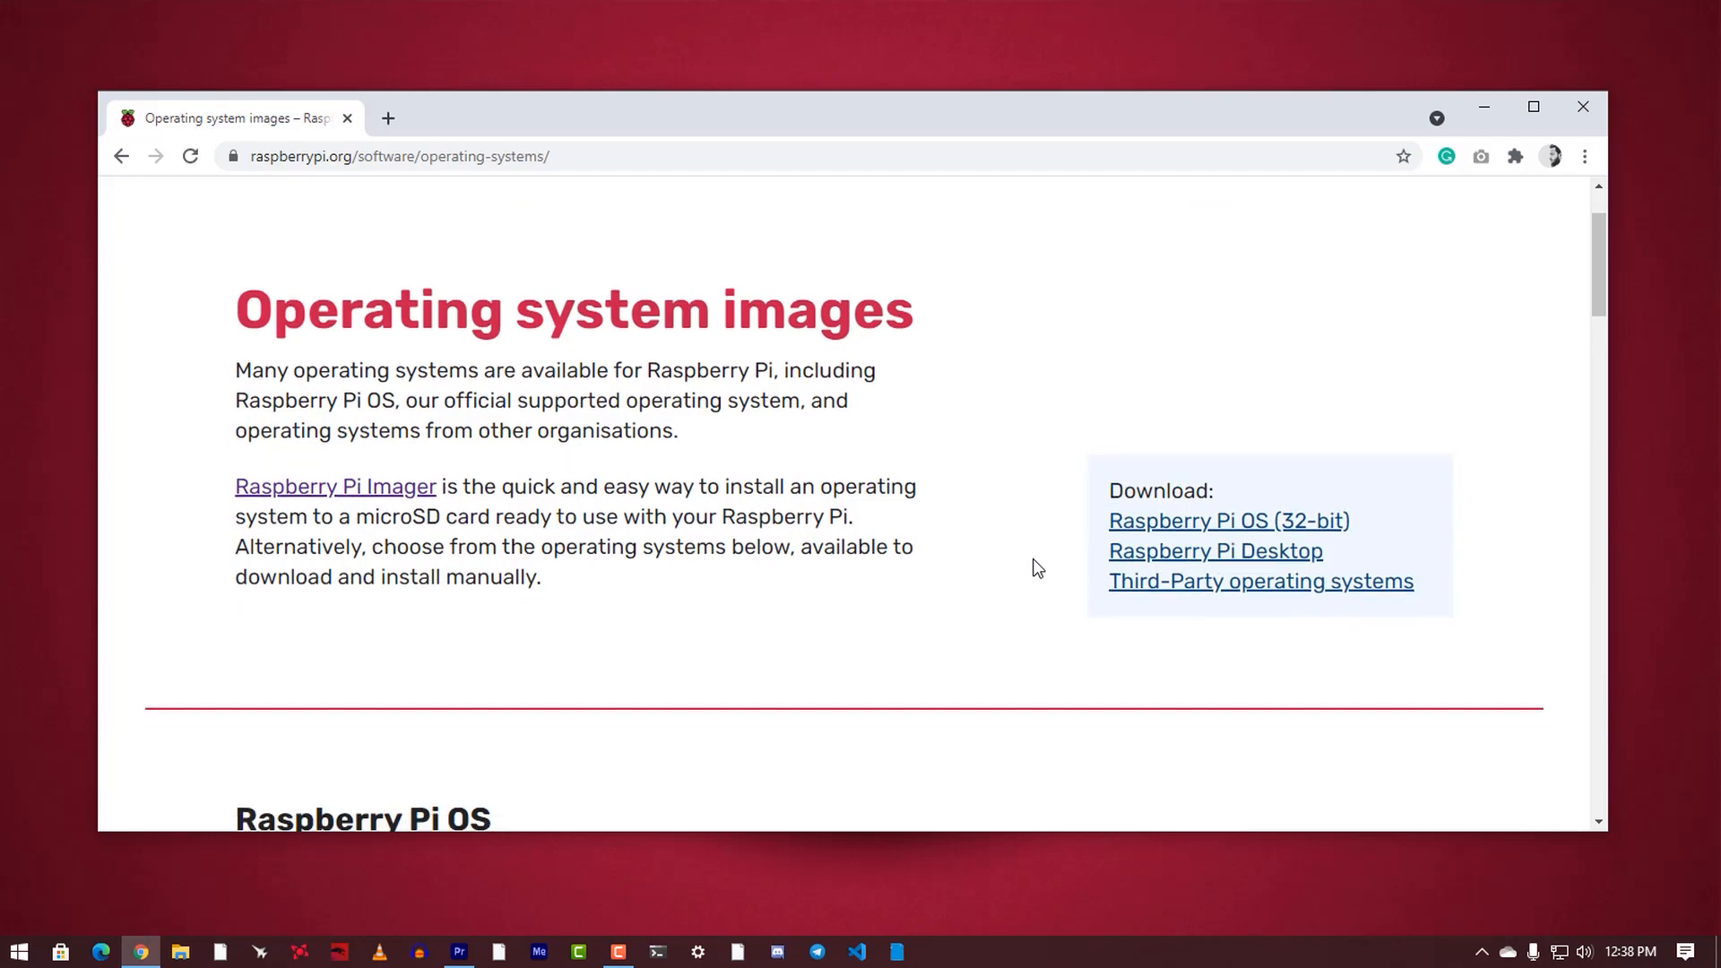
pyautogui.scroll(-3)
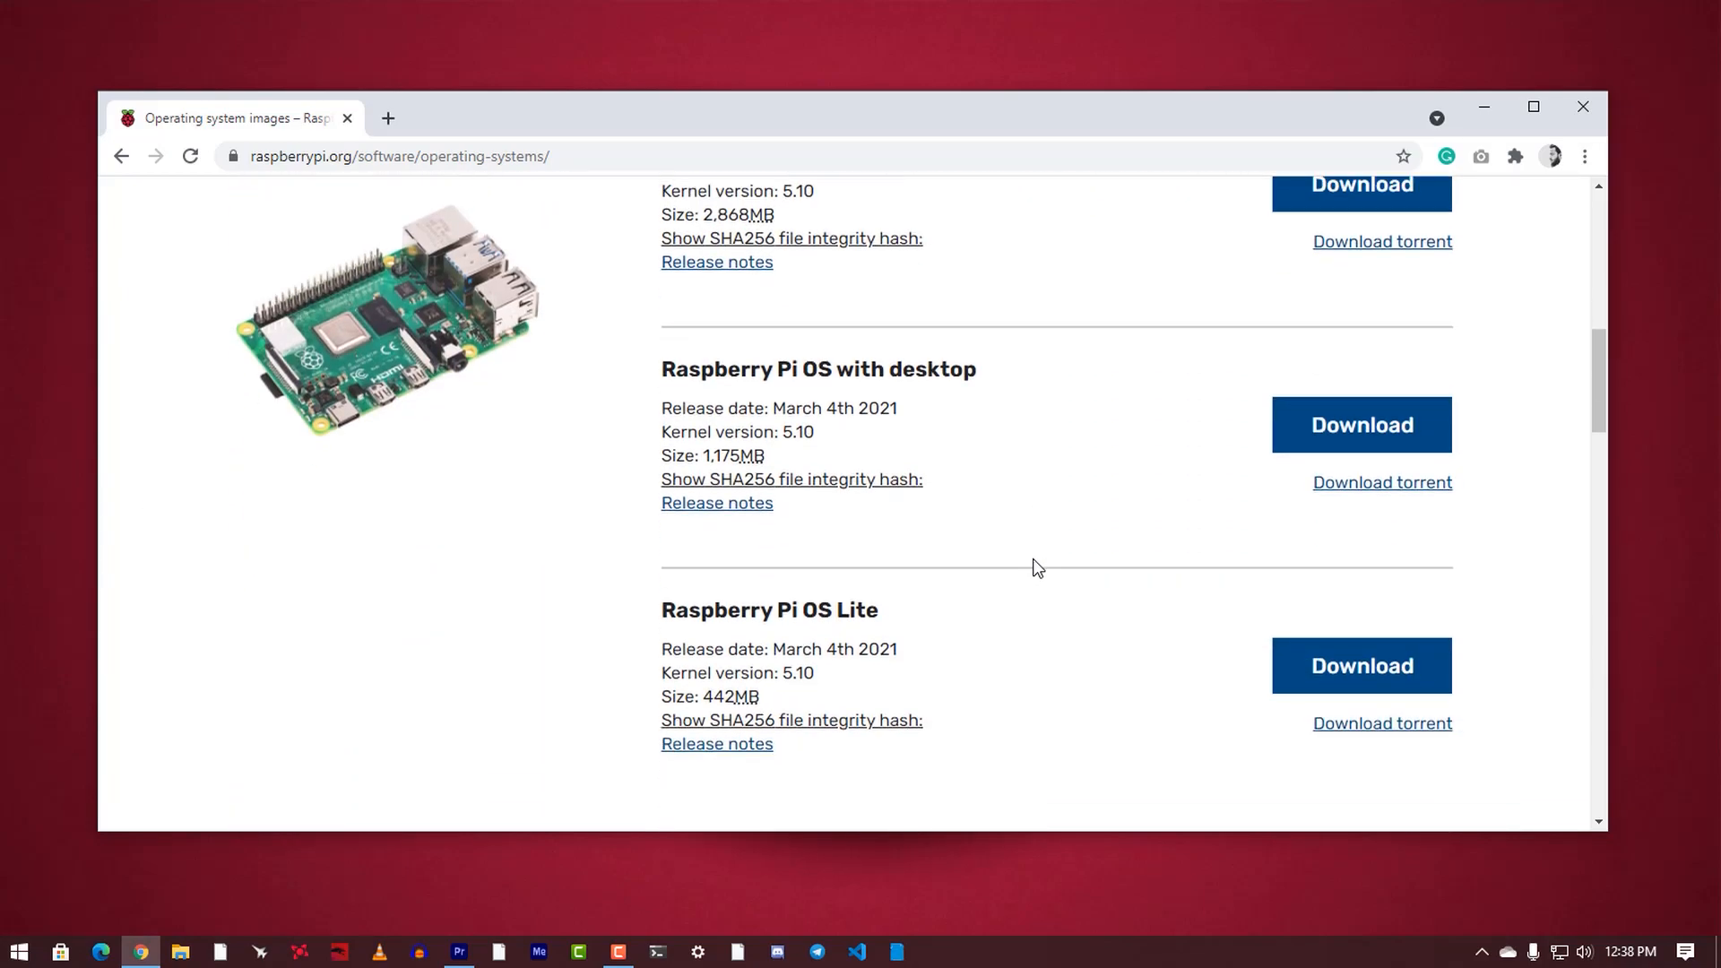
pyautogui.scroll(3)
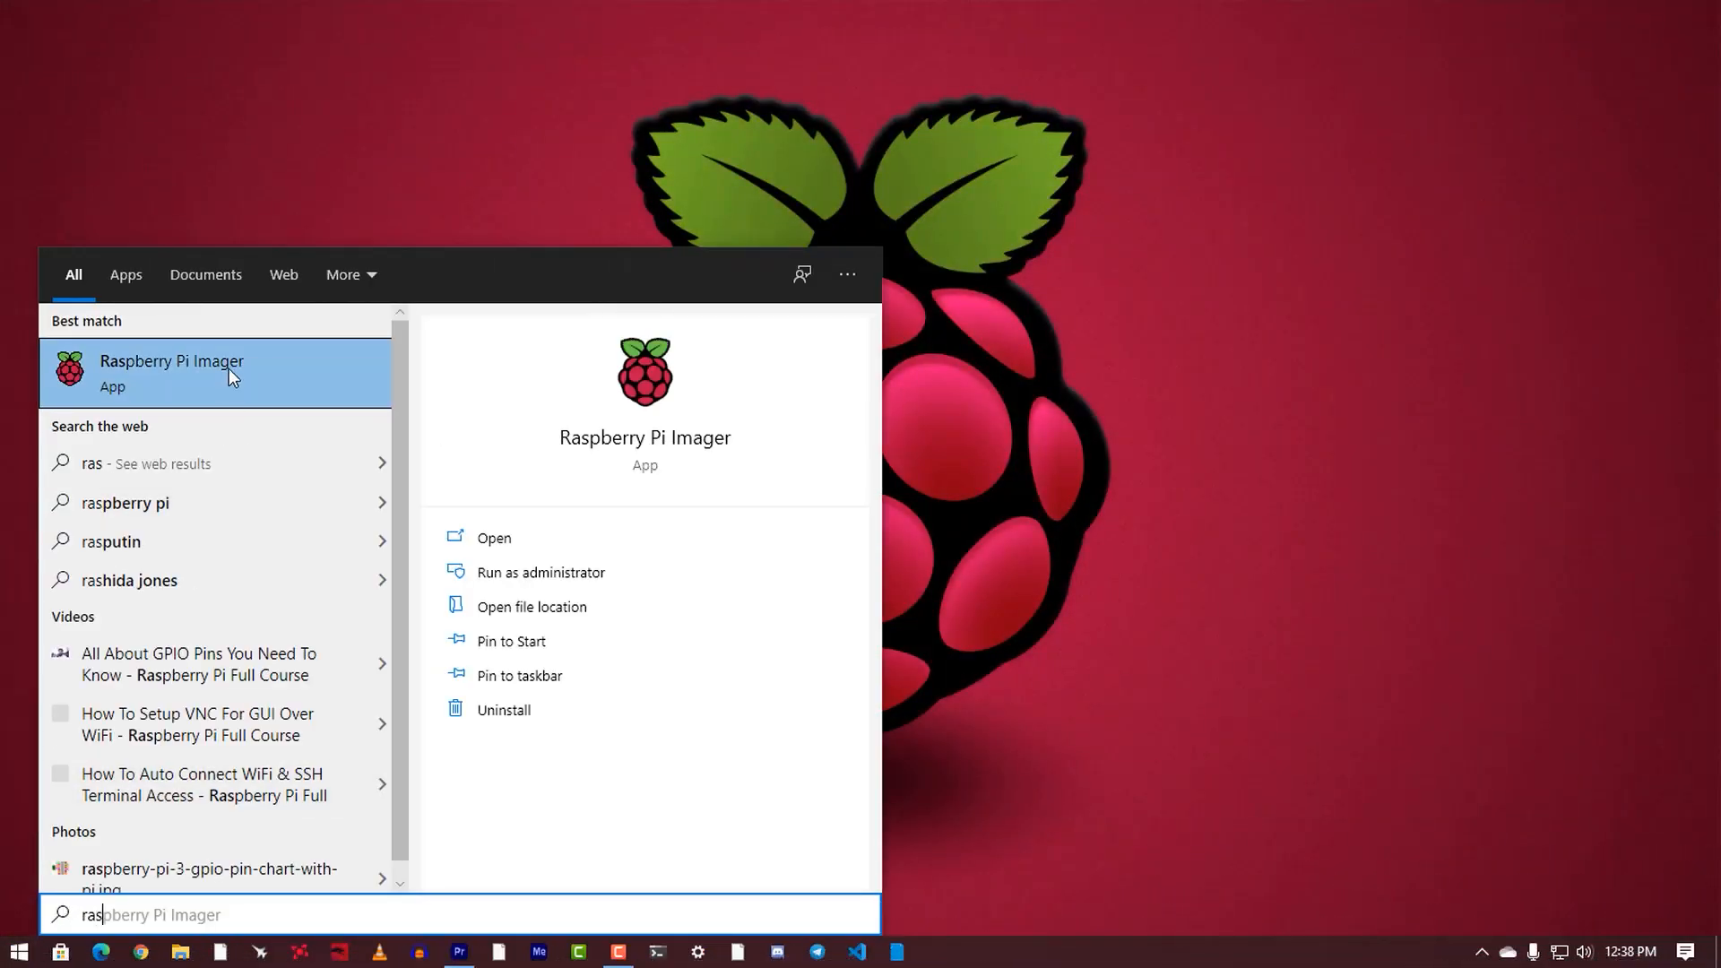
# Step: Launch Raspberry Pi Imager and select the custom image 2021-01-11-raspios-buster-armhf-full.zip as the OS
pyautogui.click(215, 373)
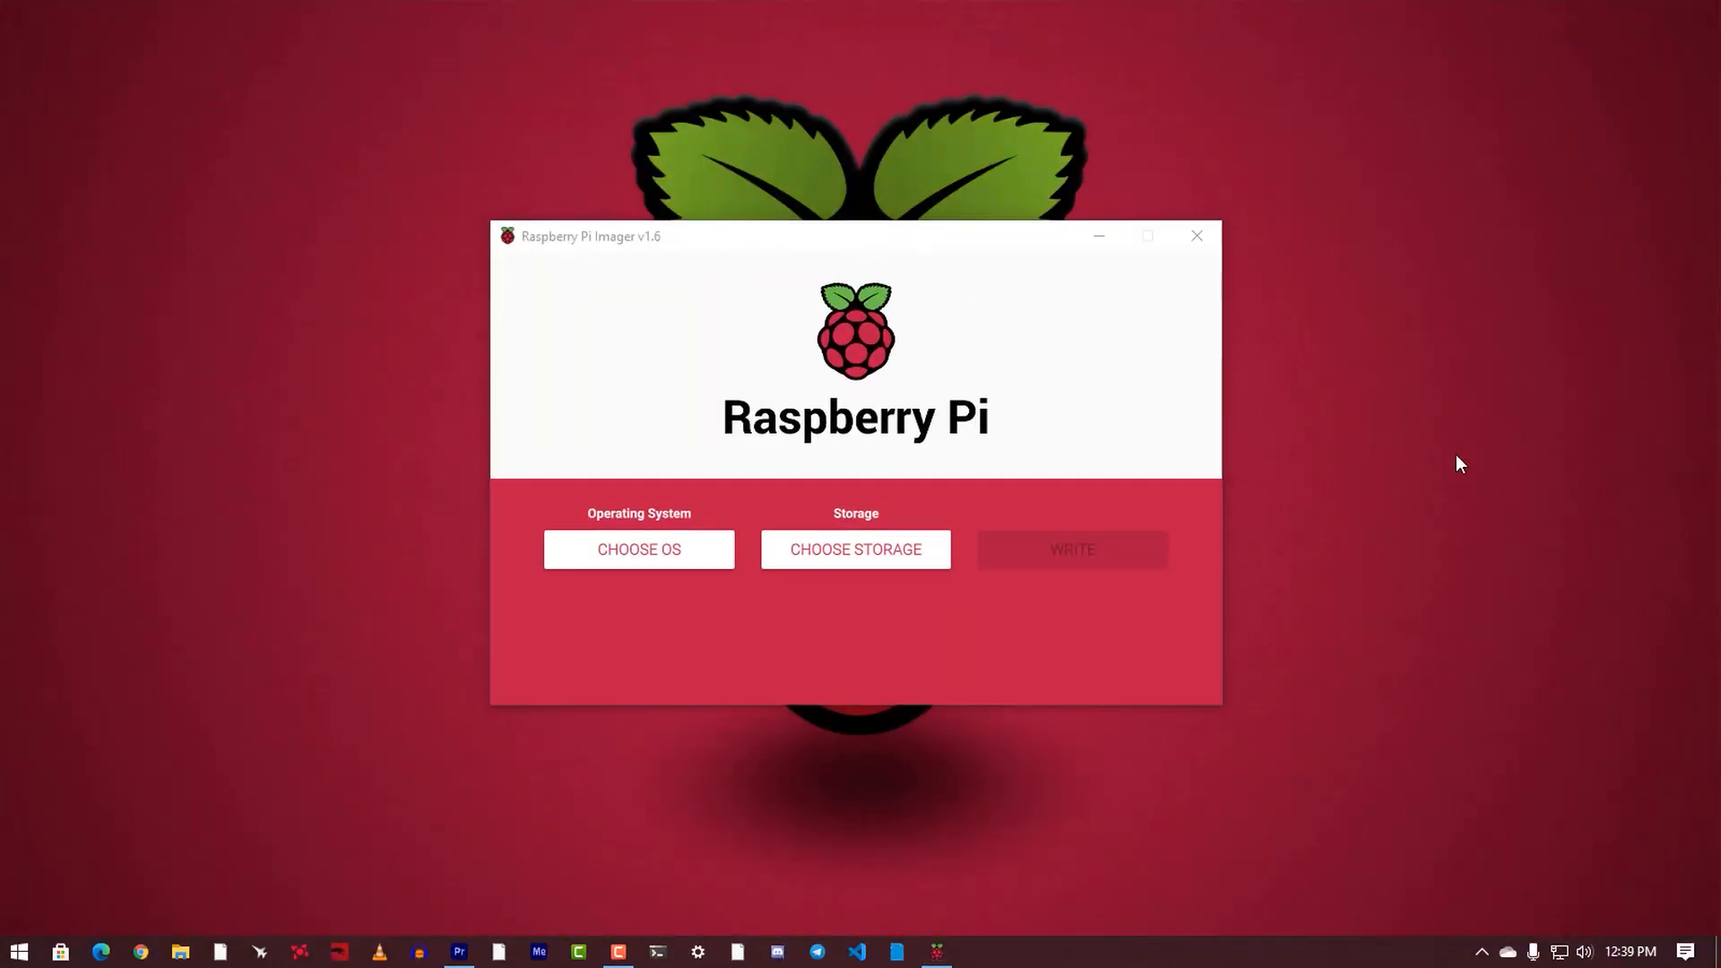
pyautogui.click(638, 550)
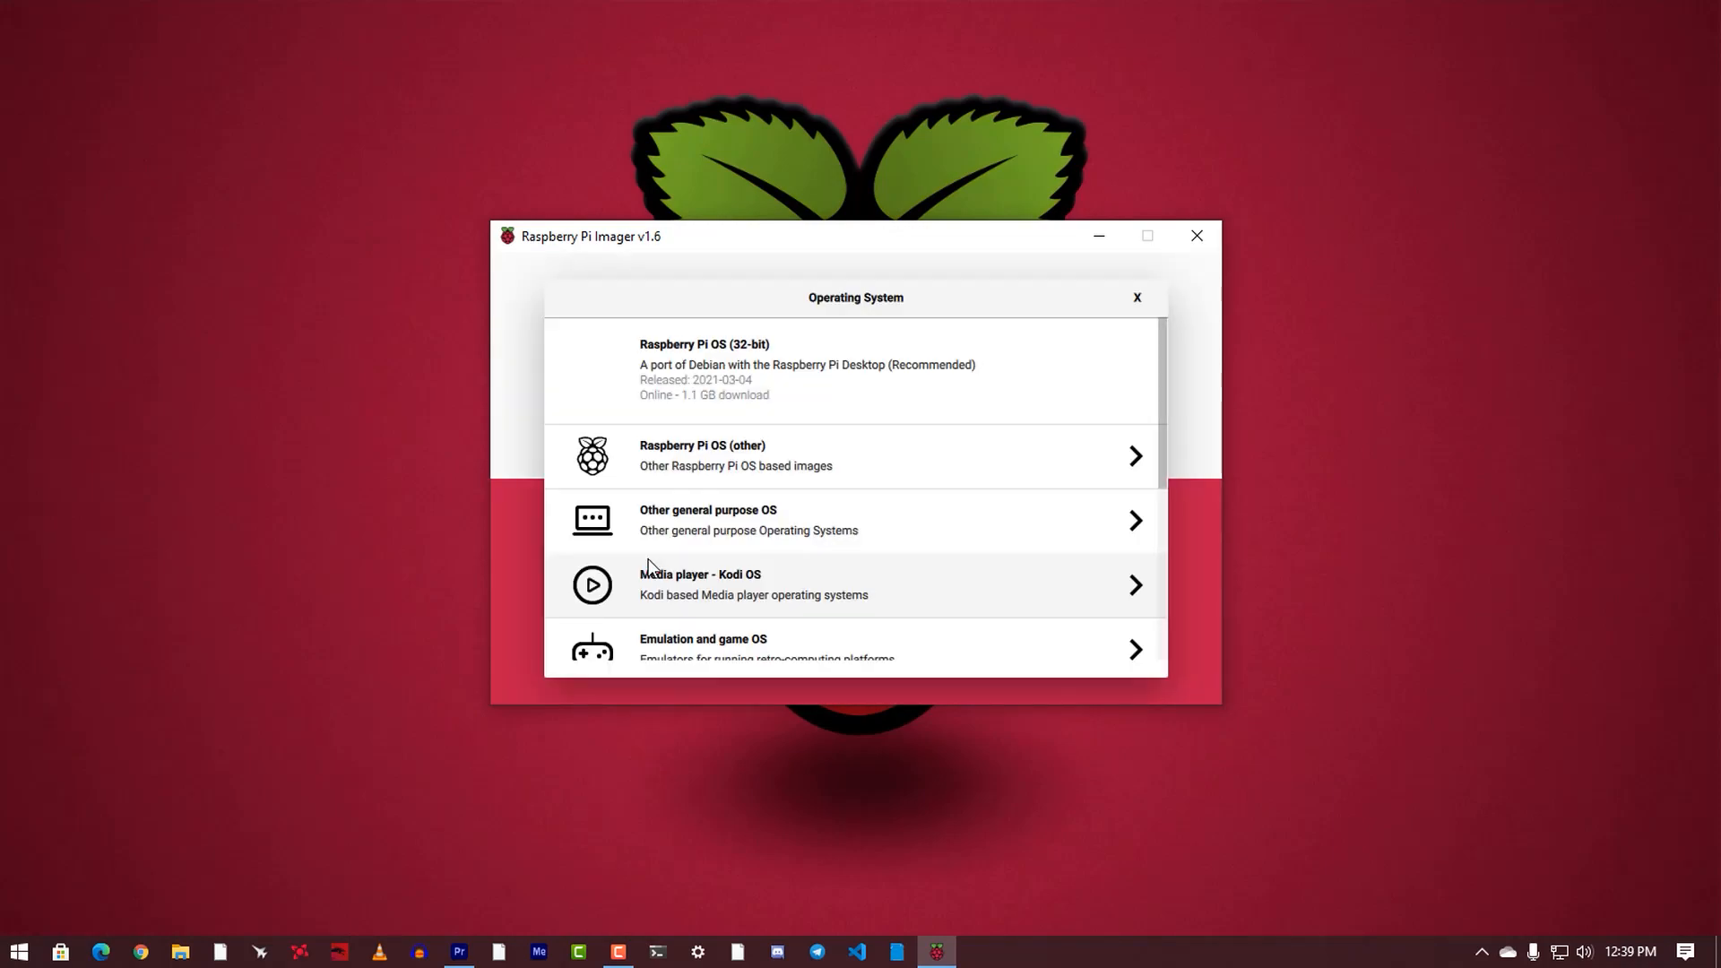
pyautogui.moveTo(764, 390)
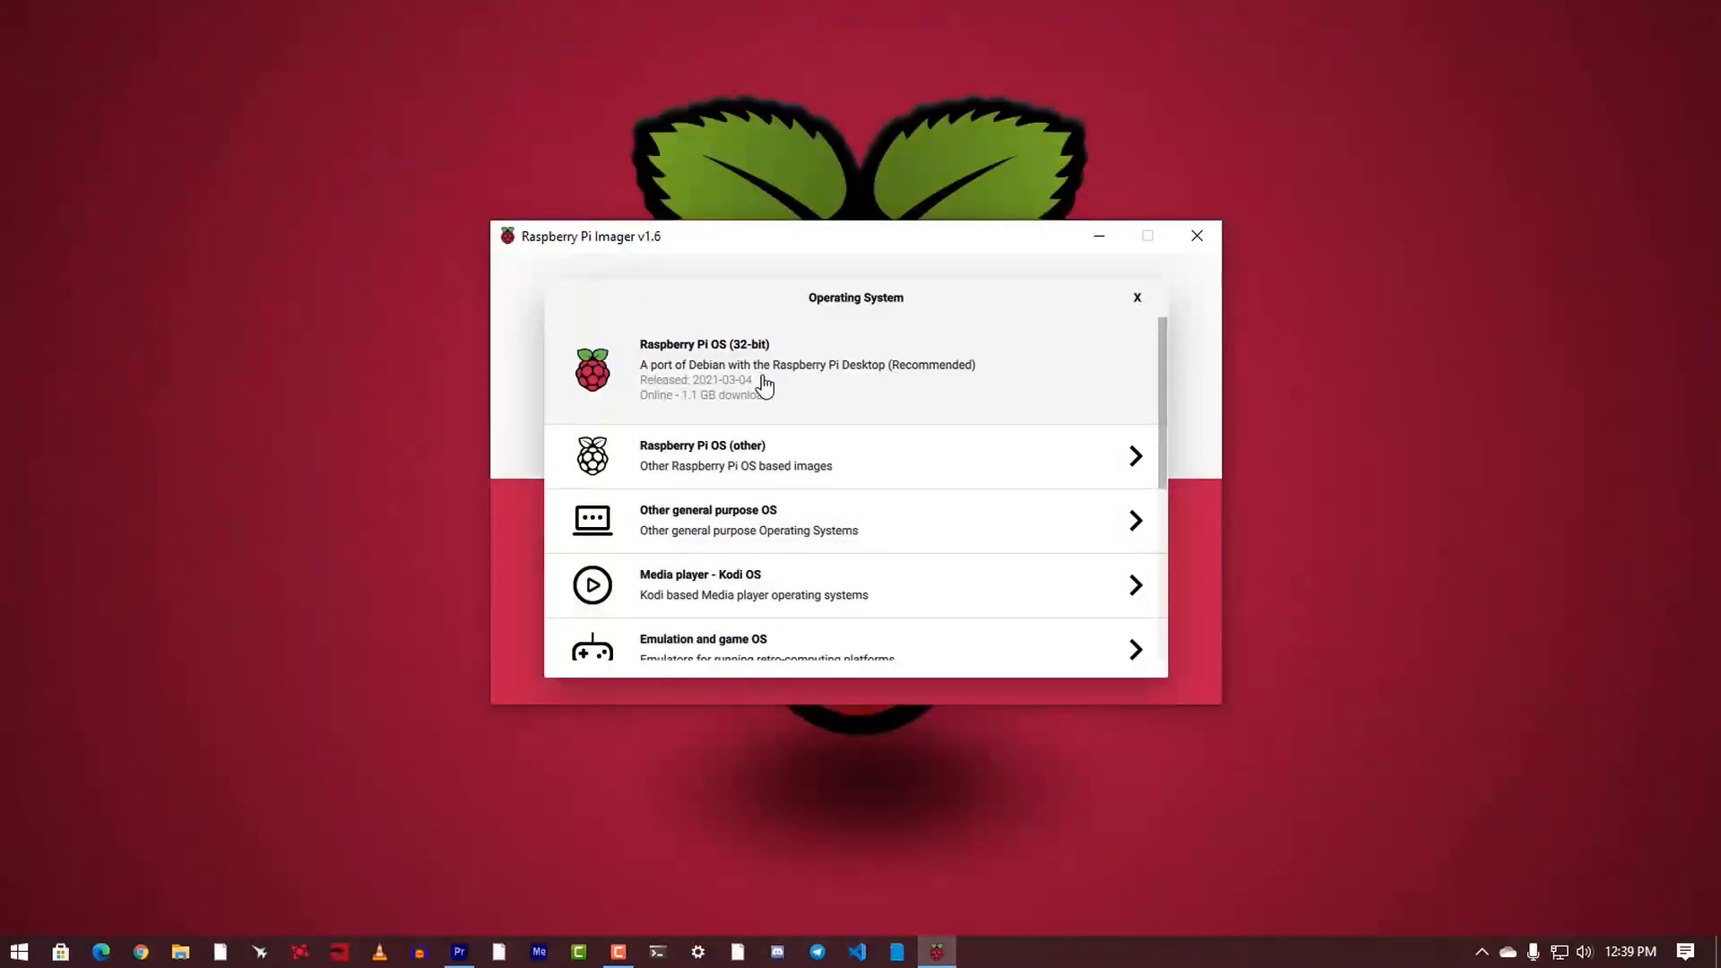
pyautogui.moveTo(929, 388)
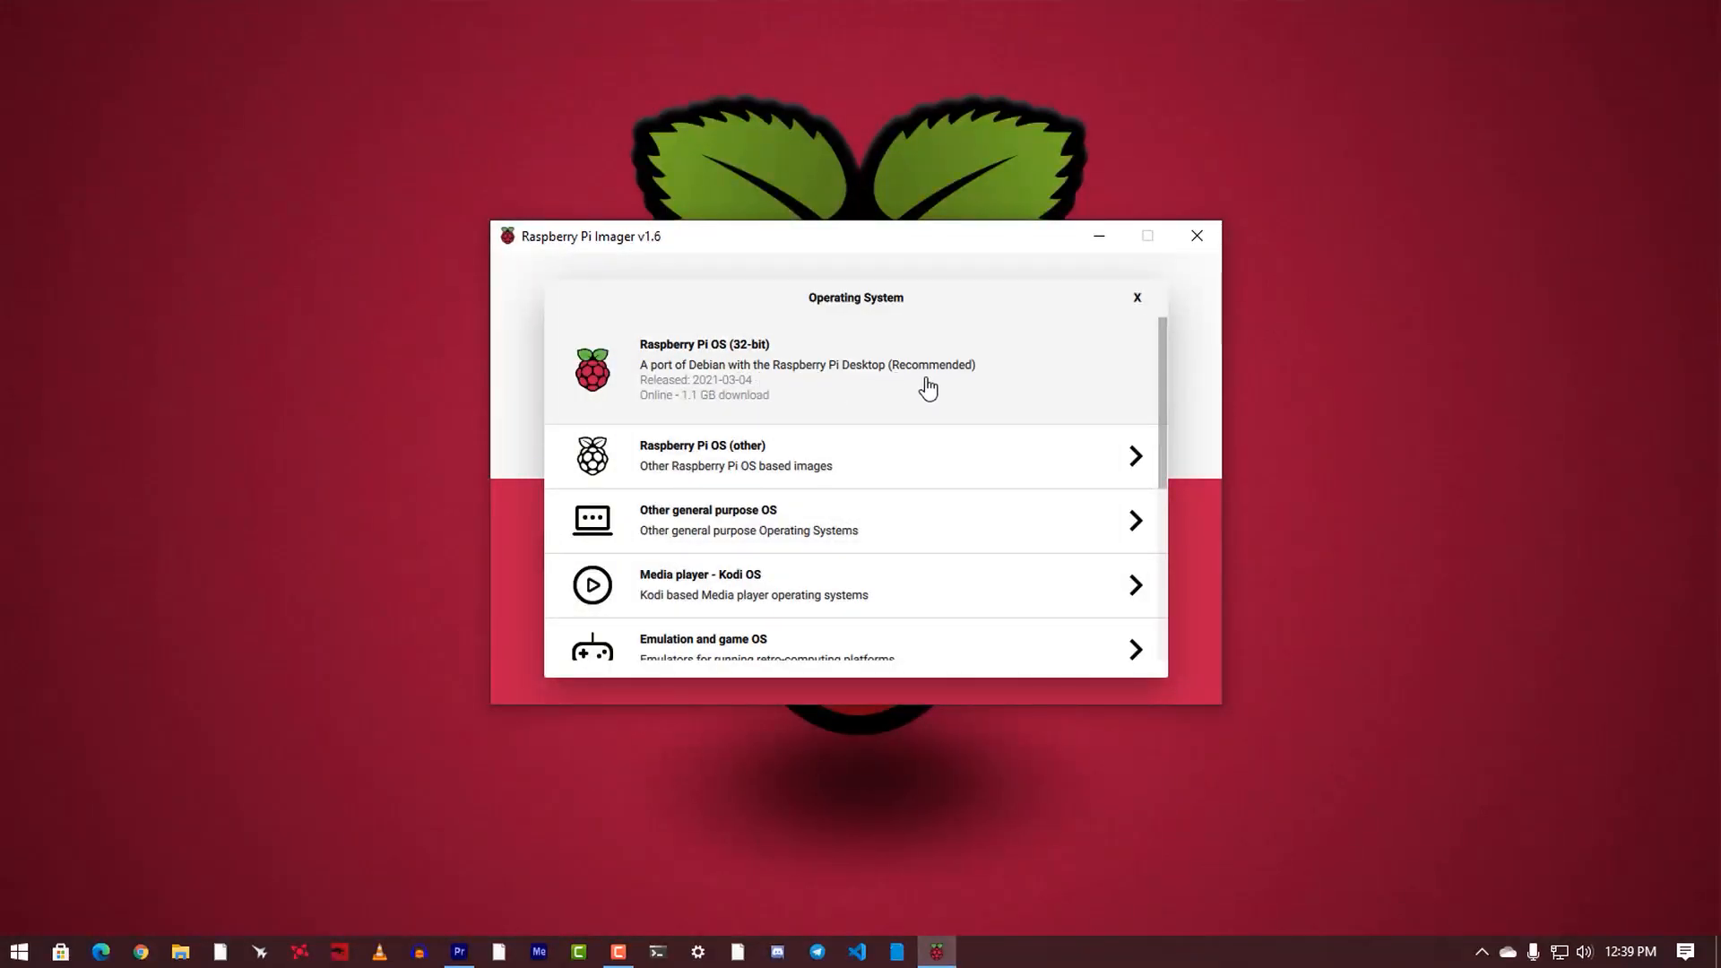
pyautogui.moveTo(741, 395)
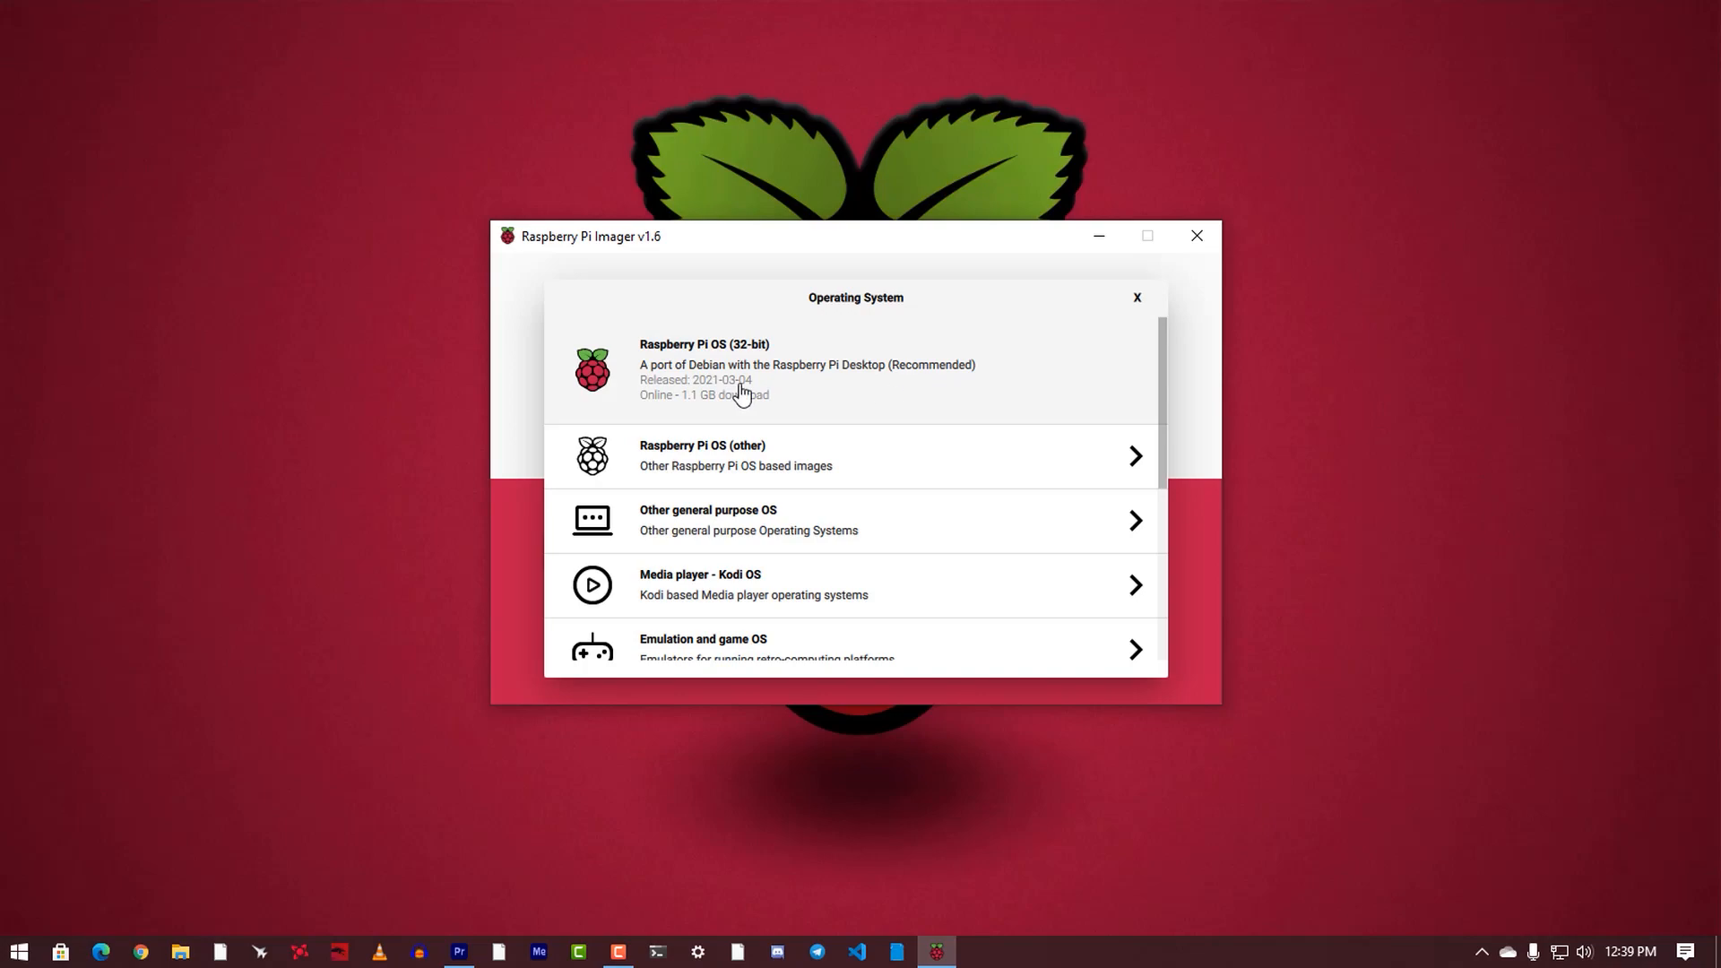
pyautogui.scroll(-3)
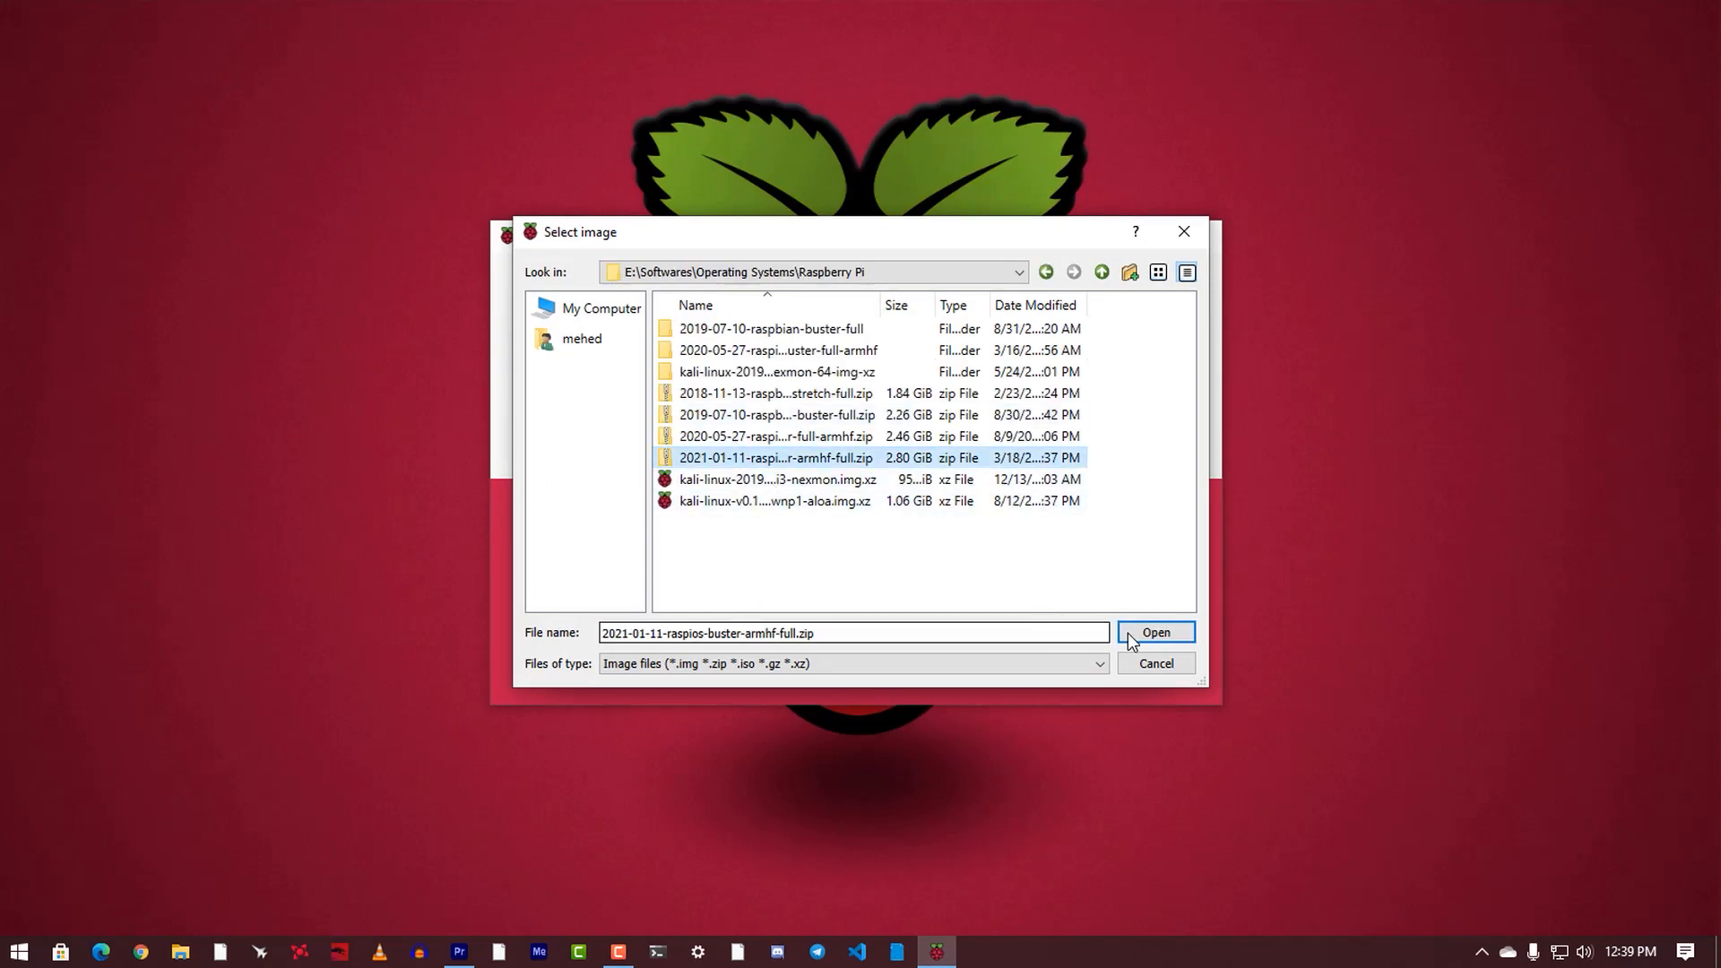
pyautogui.click(1156, 631)
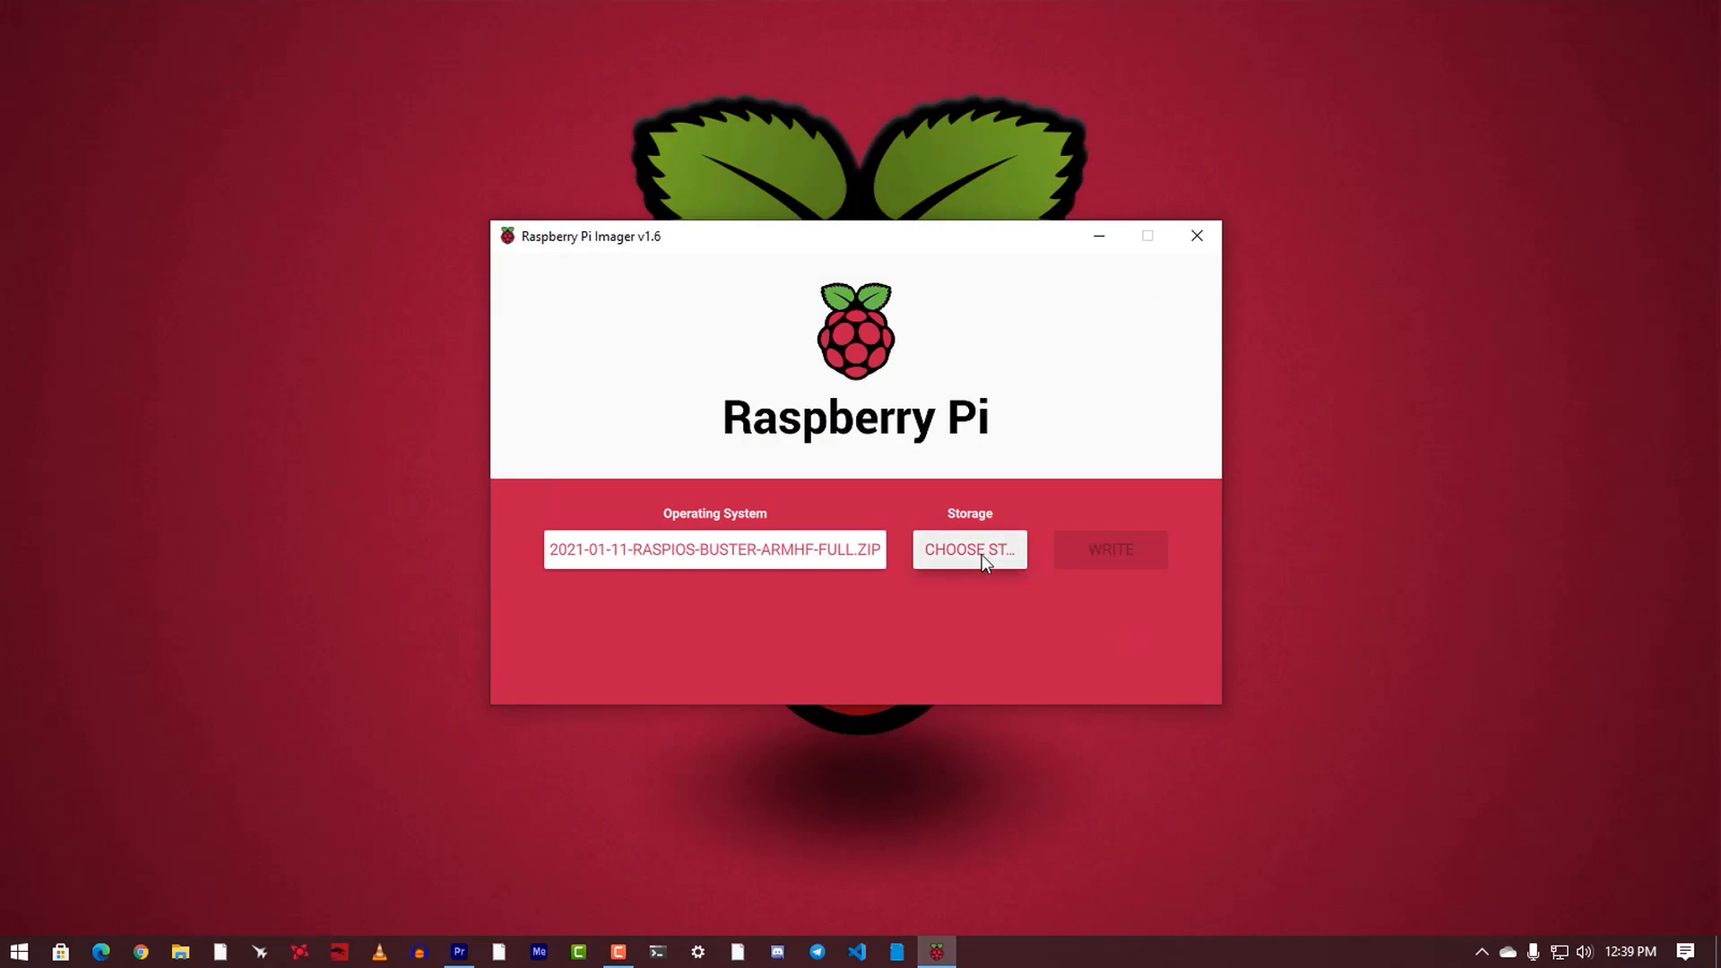
# Step: Choose the SD card mass storage drive as target and bring up advanced options with Ctrl+Shift+X
pyautogui.click(970, 550)
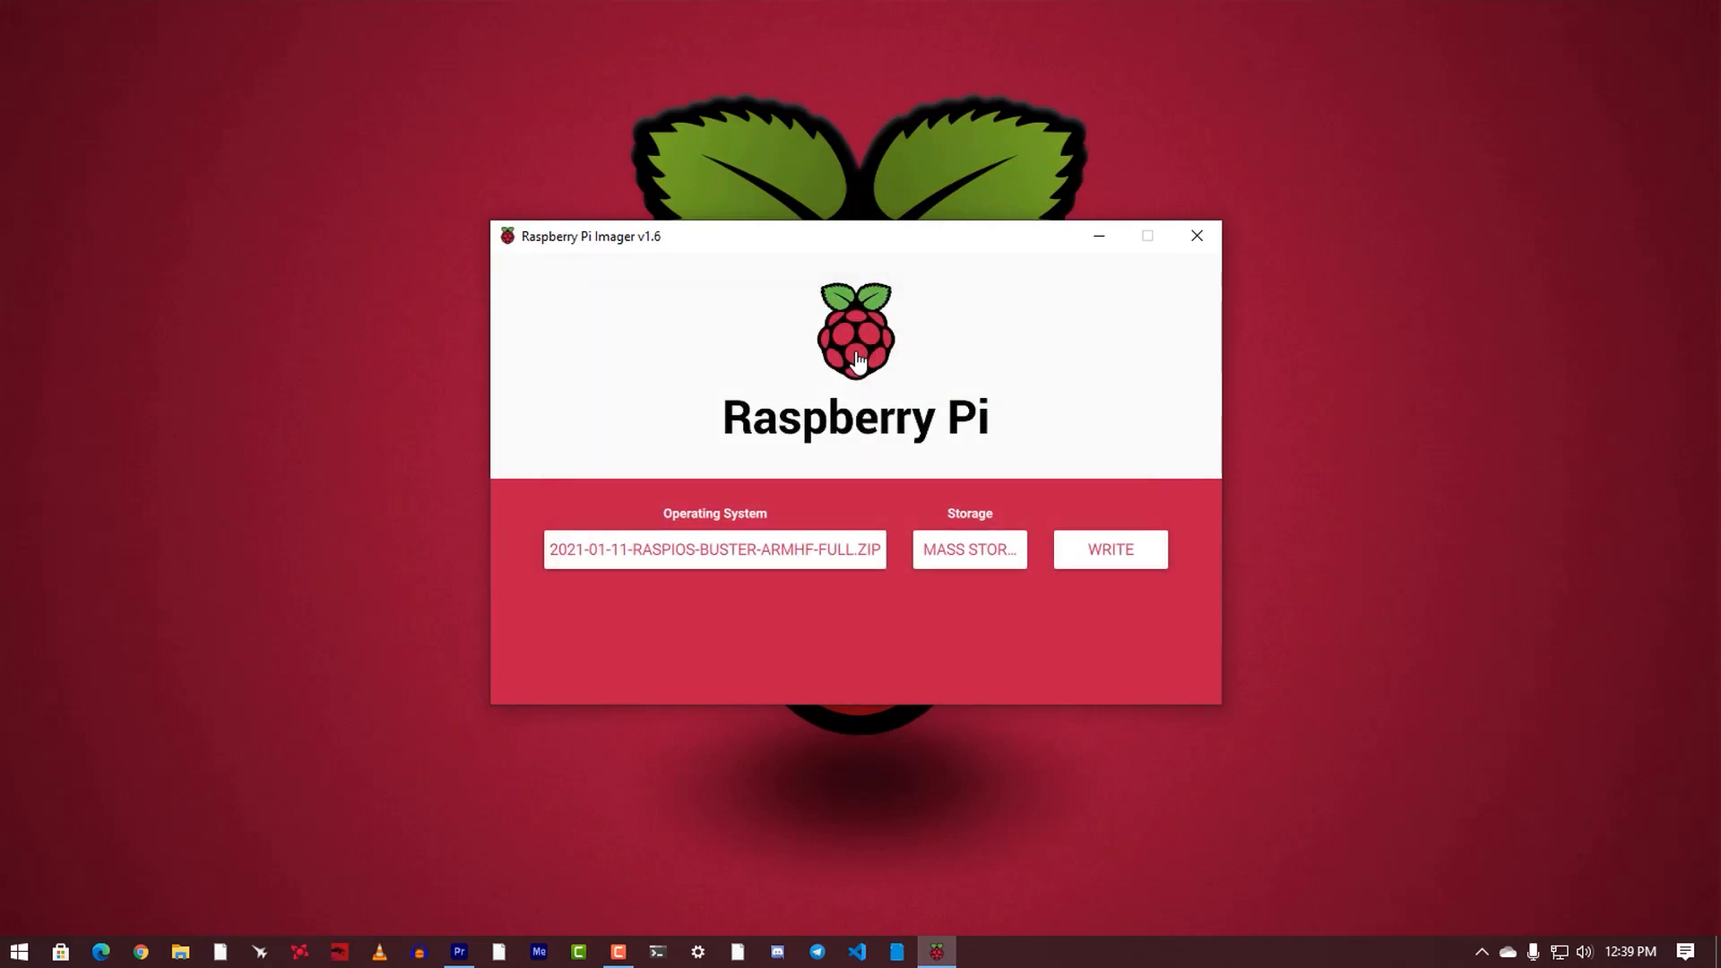
pyautogui.moveTo(1043, 457)
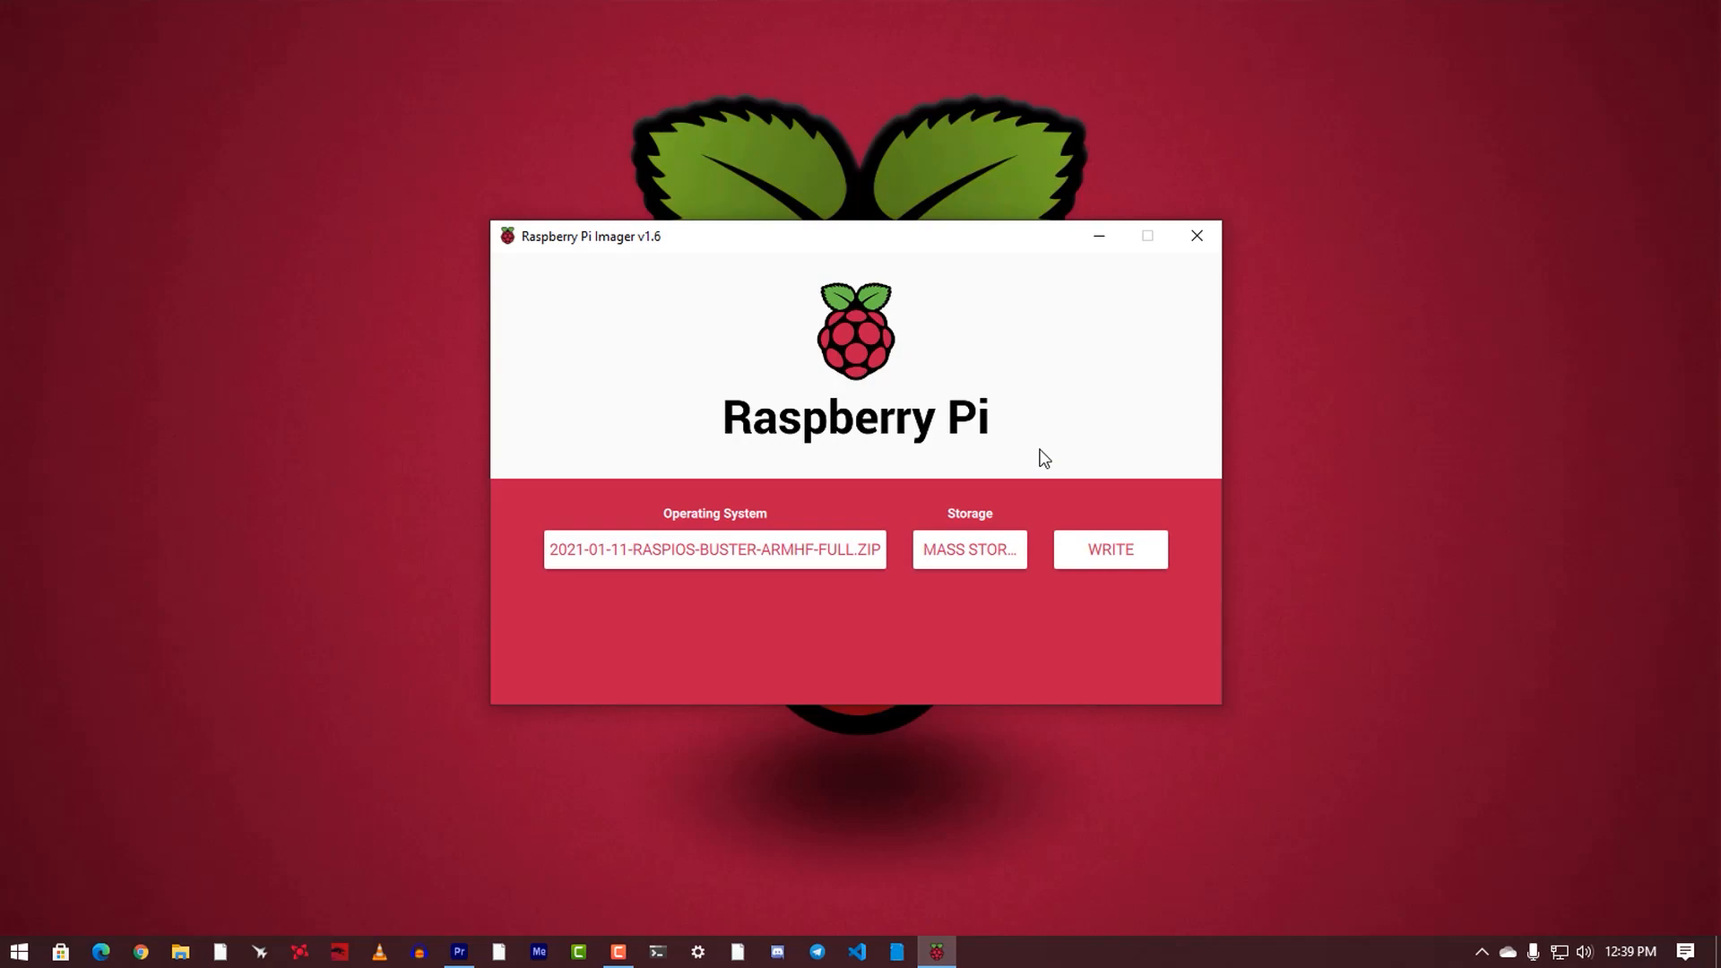
pyautogui.press('ctrl+shift+x')
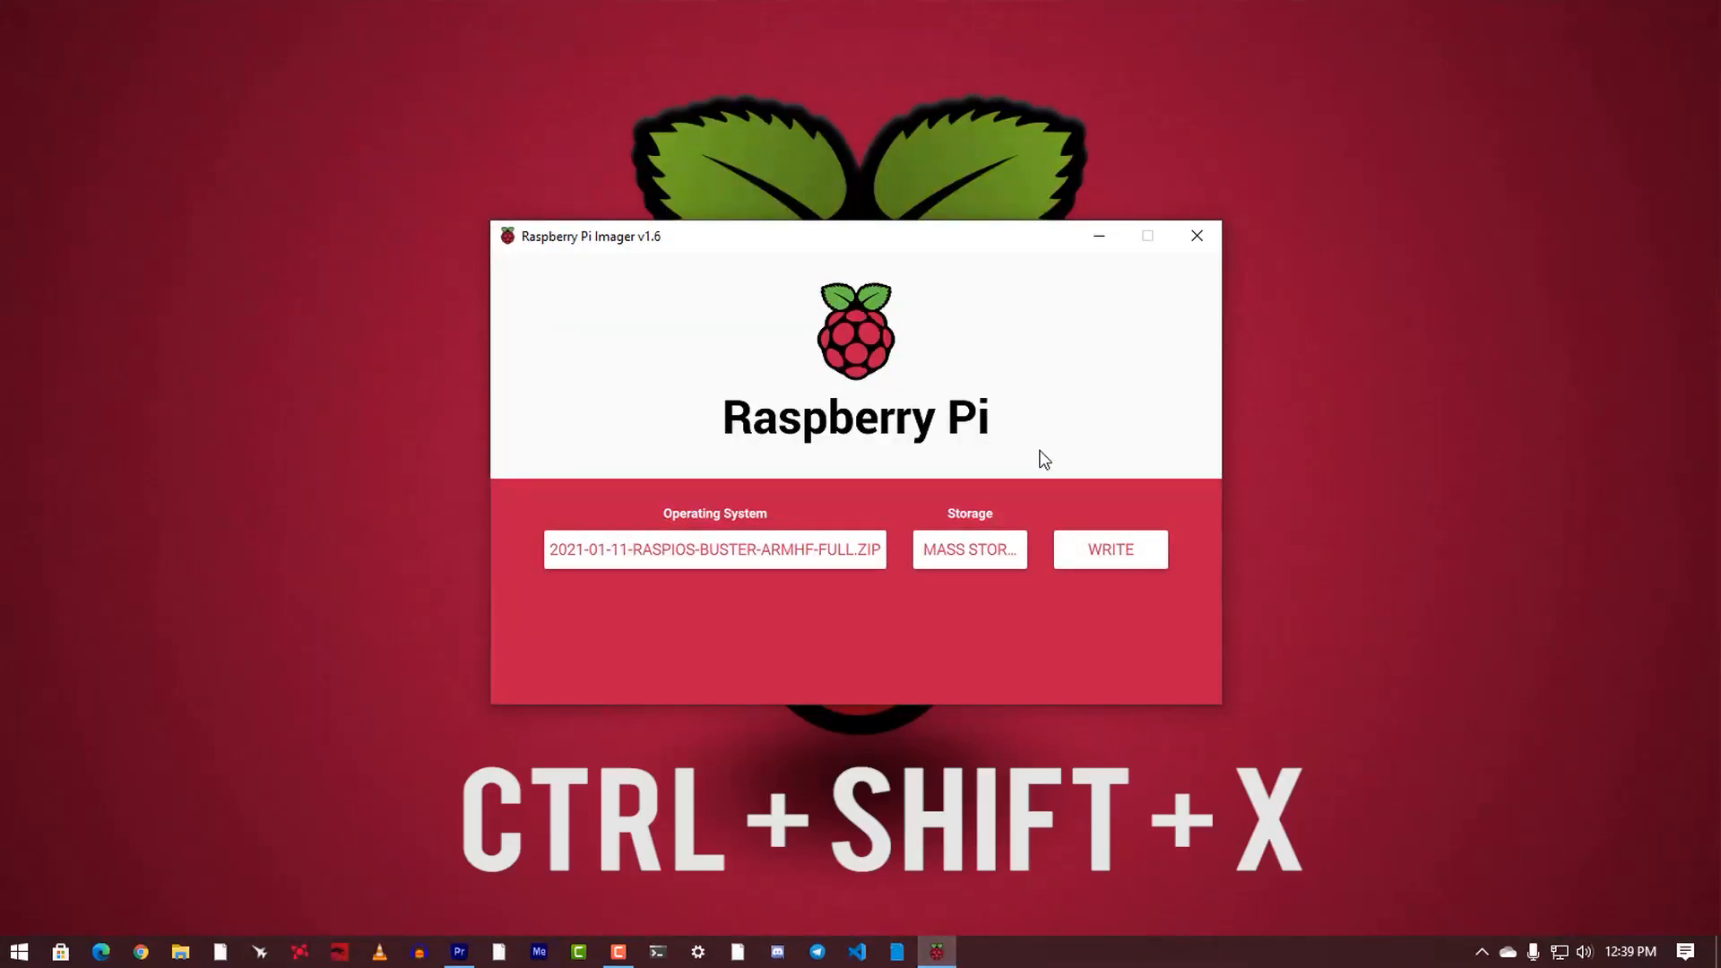
pyautogui.press('ctrl+shift+x')
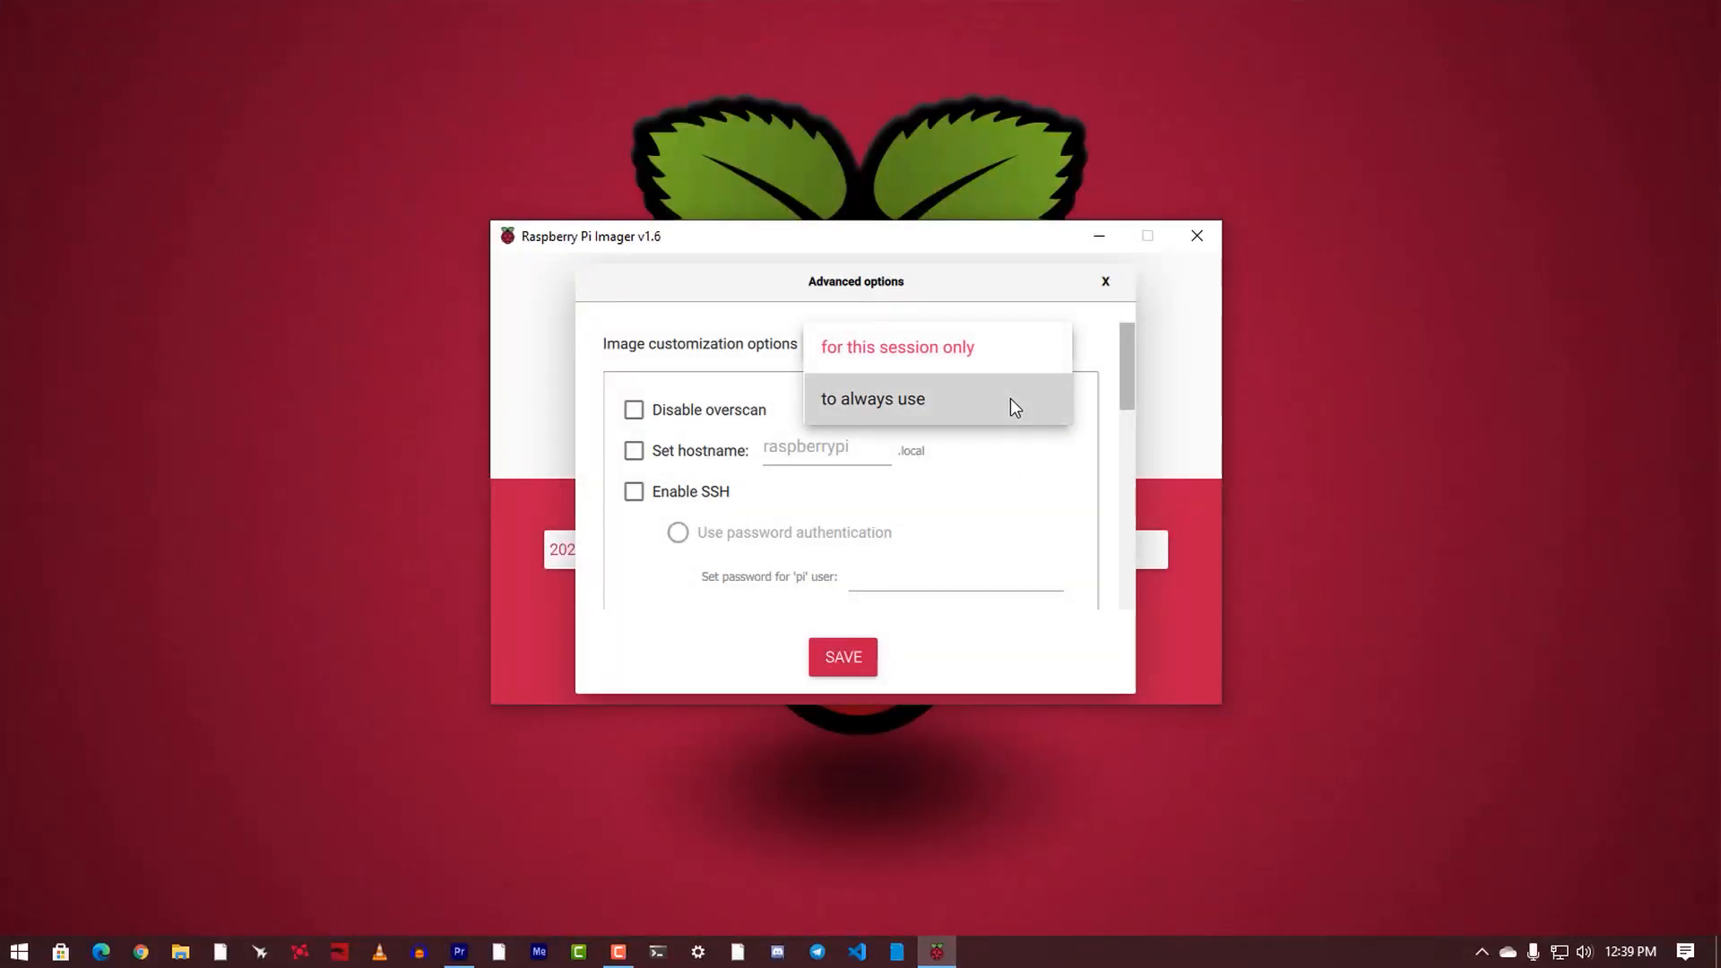
# Step: Set customization to always apply, enable hostname raspberrypi, and enable SSH with password authentication
pyautogui.click(873, 398)
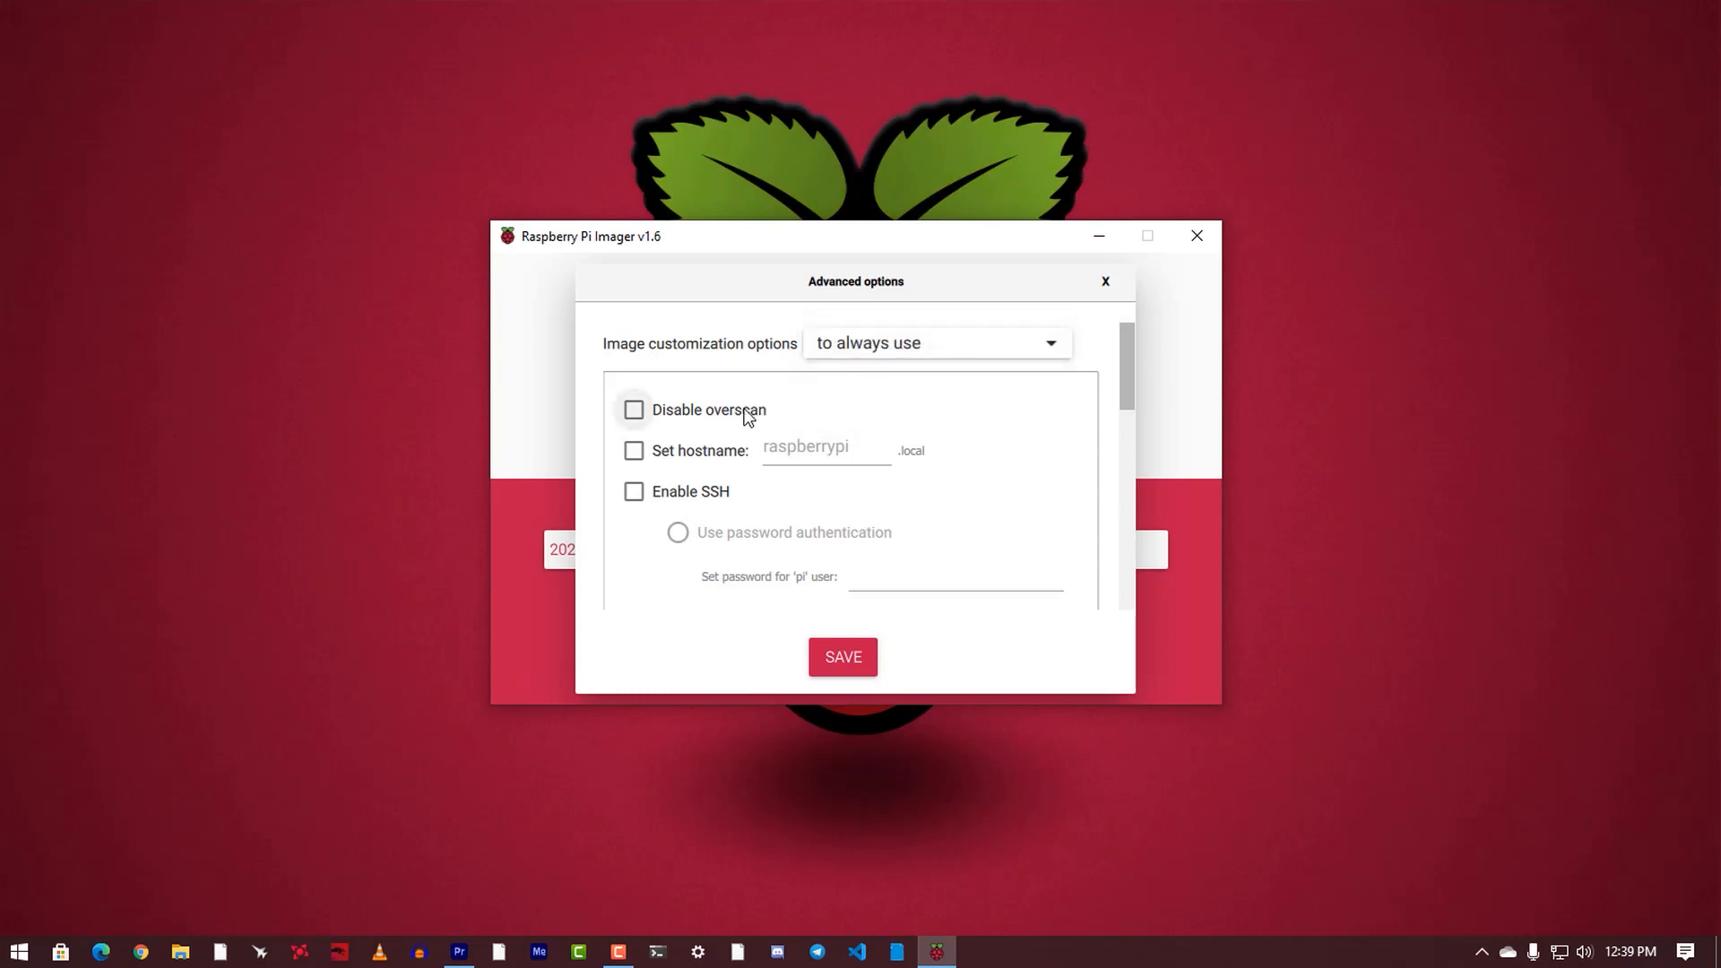
pyautogui.moveTo(800, 466)
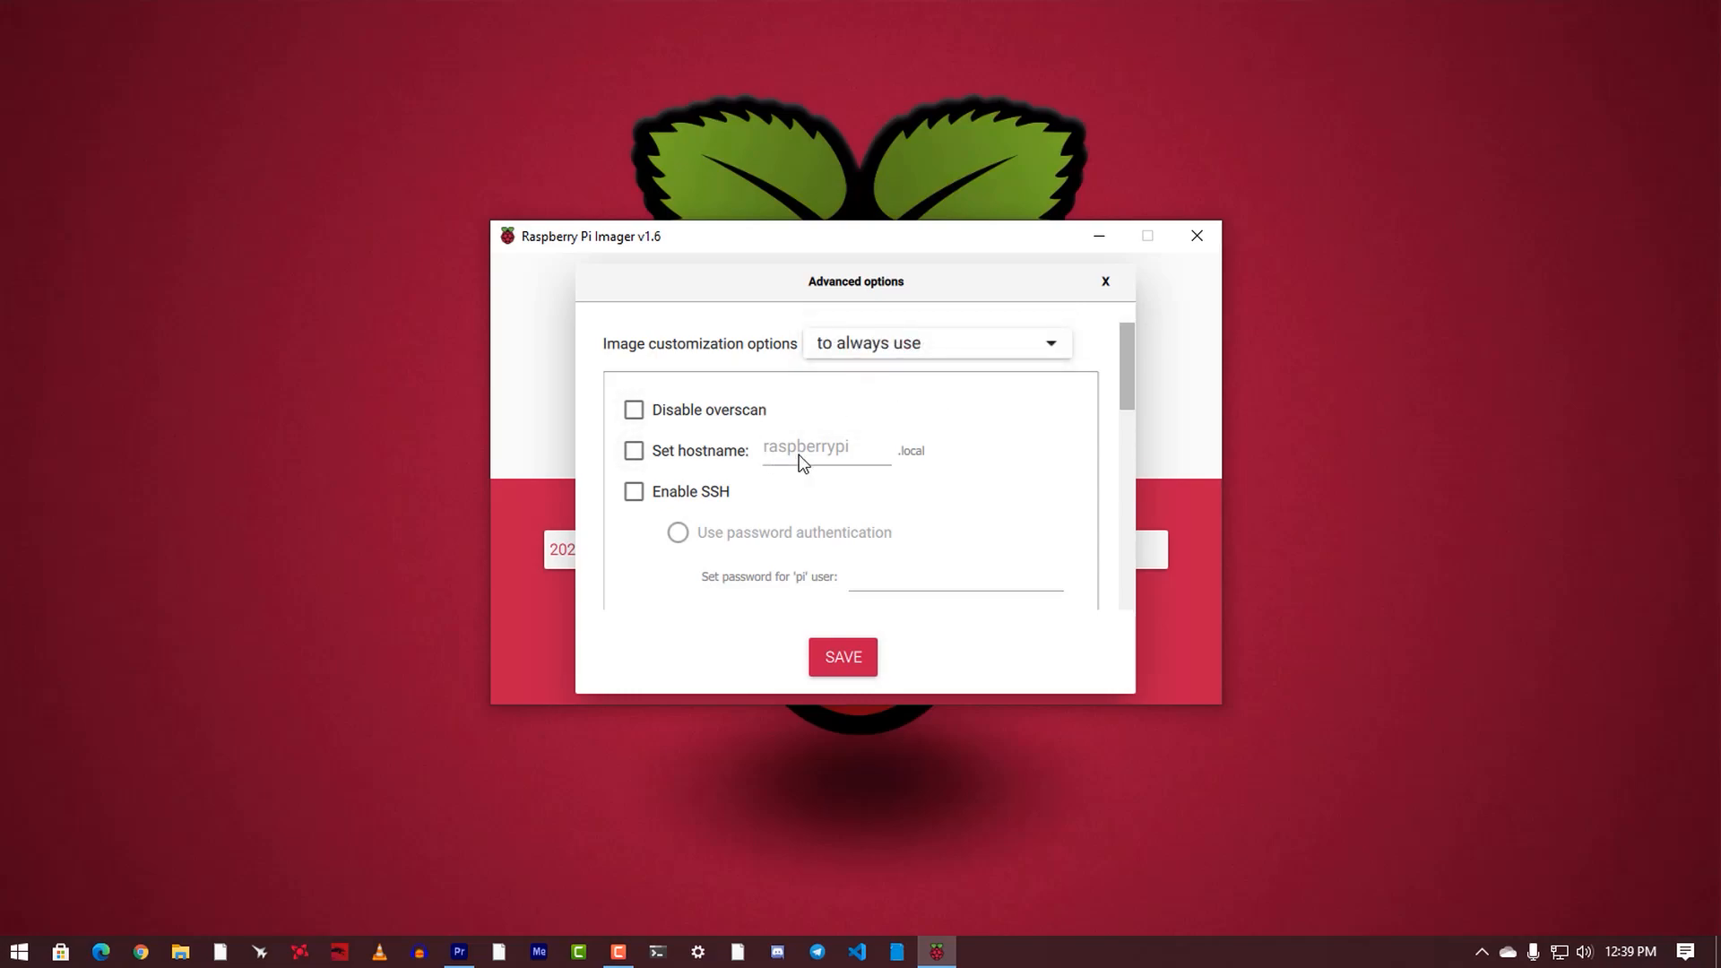
pyautogui.click(635, 450)
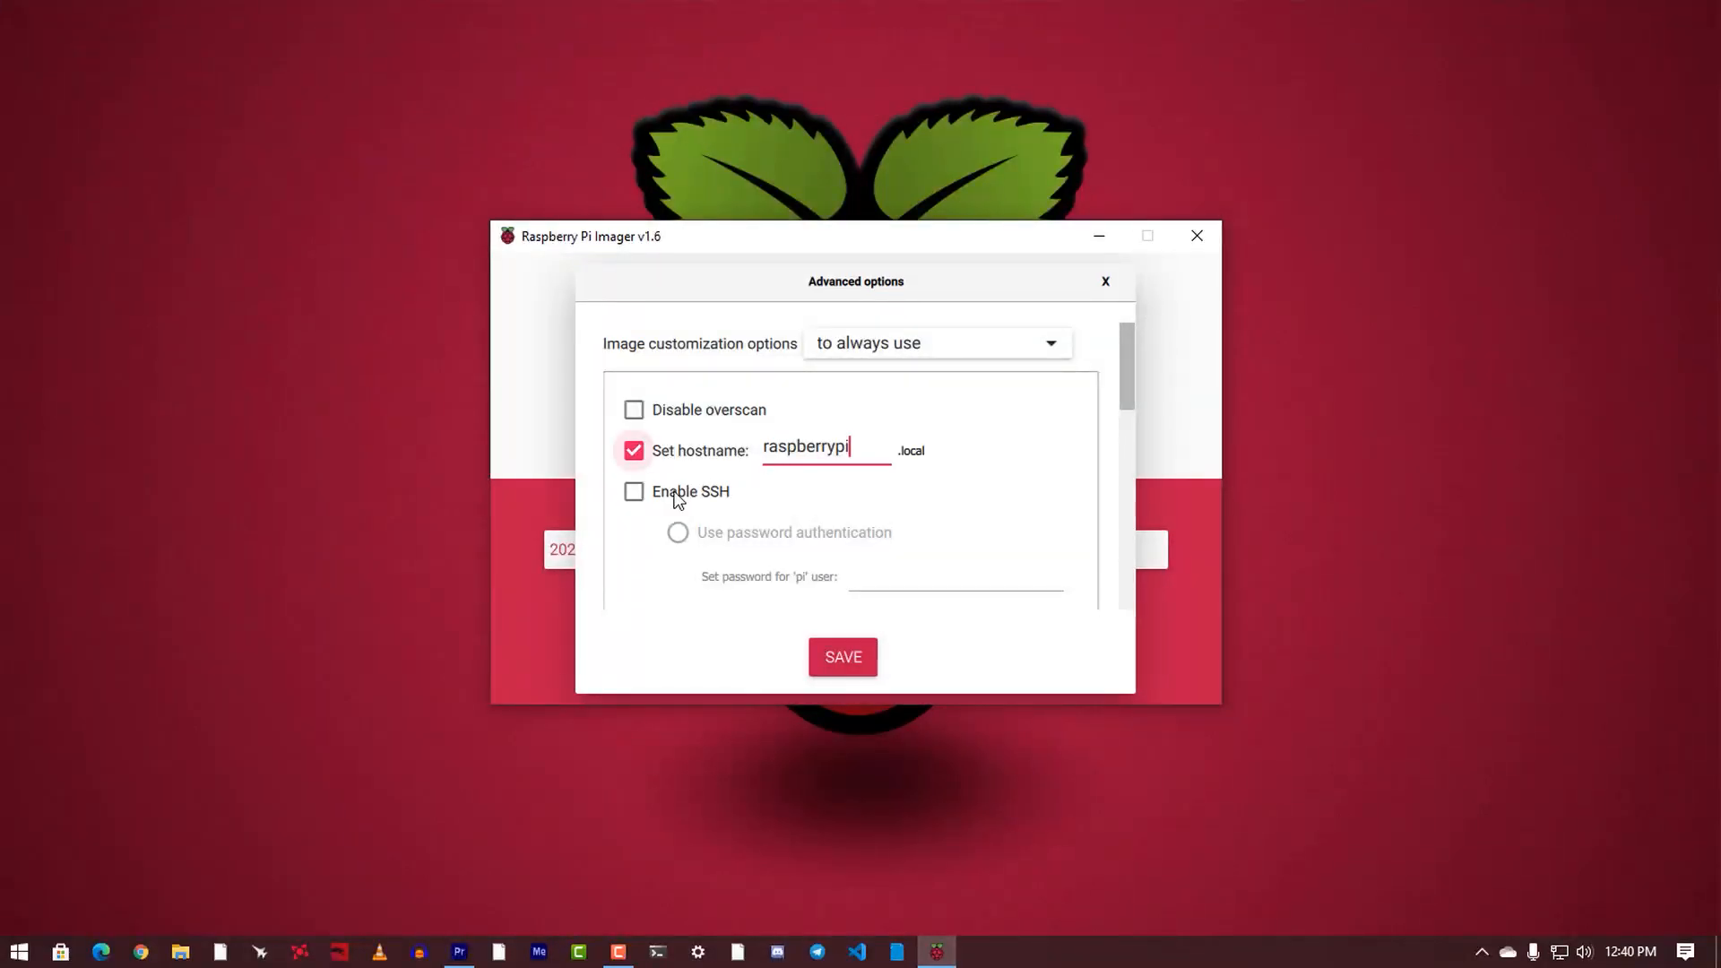
pyautogui.click(633, 491)
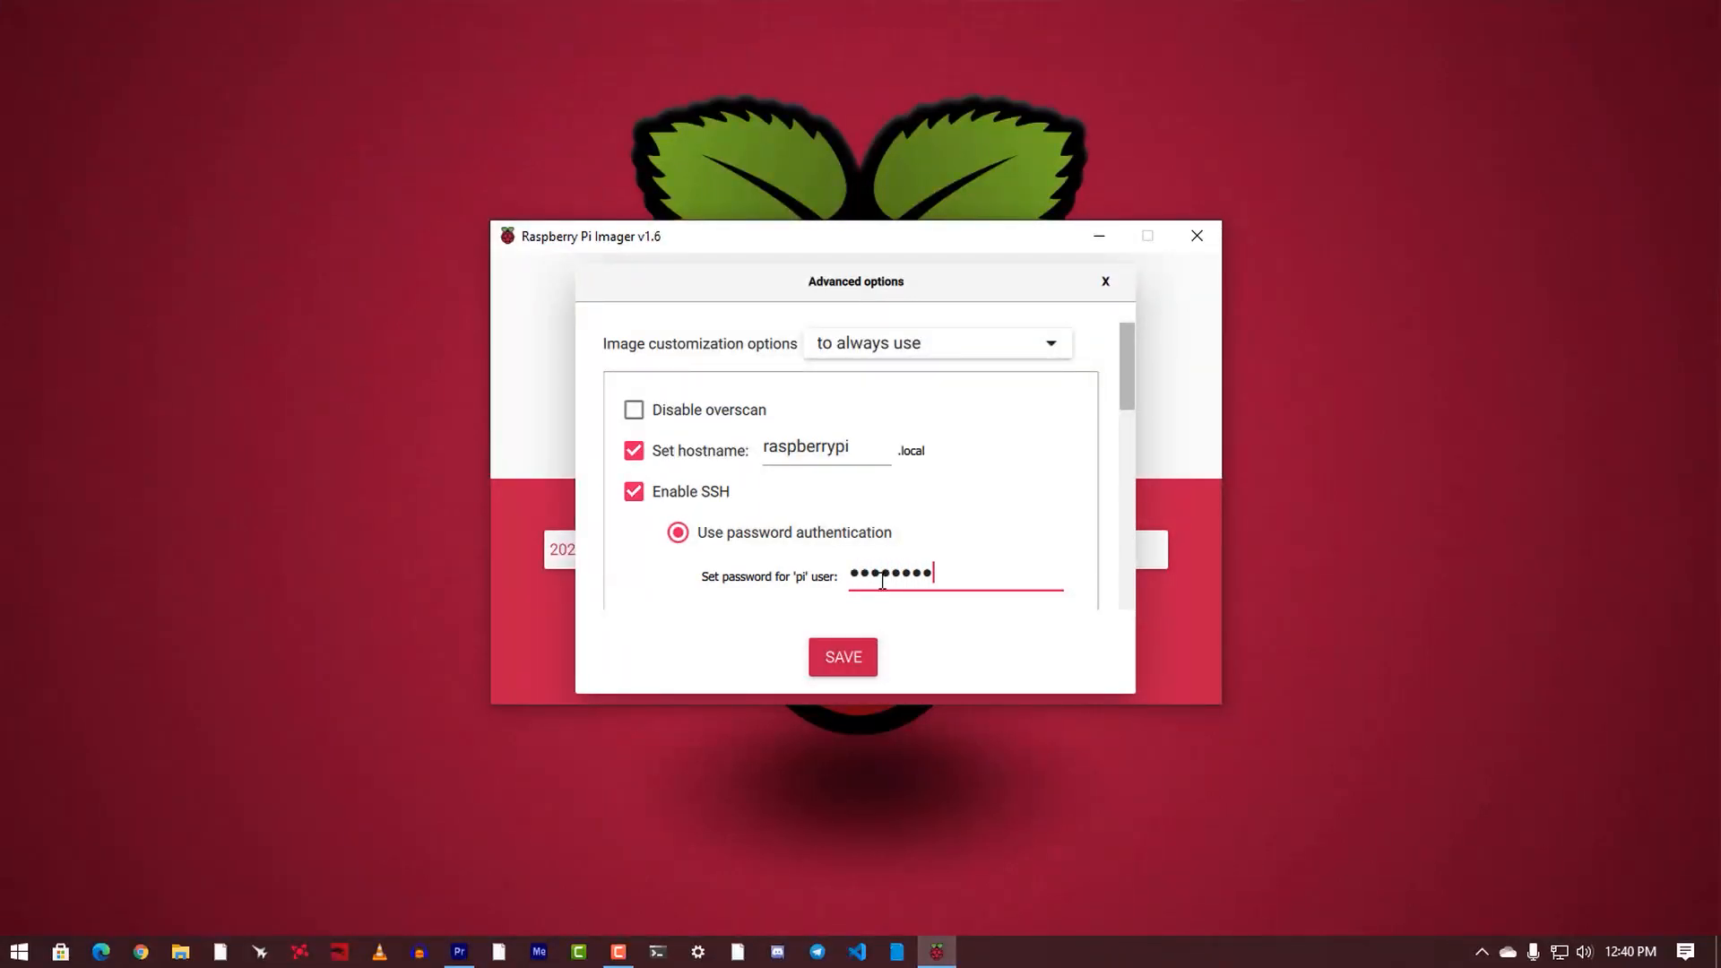
# Step: Configure Wi-Fi with the SSTec Tutorials SSID and password, country BD, and save the advanced options
pyautogui.scroll(-3)
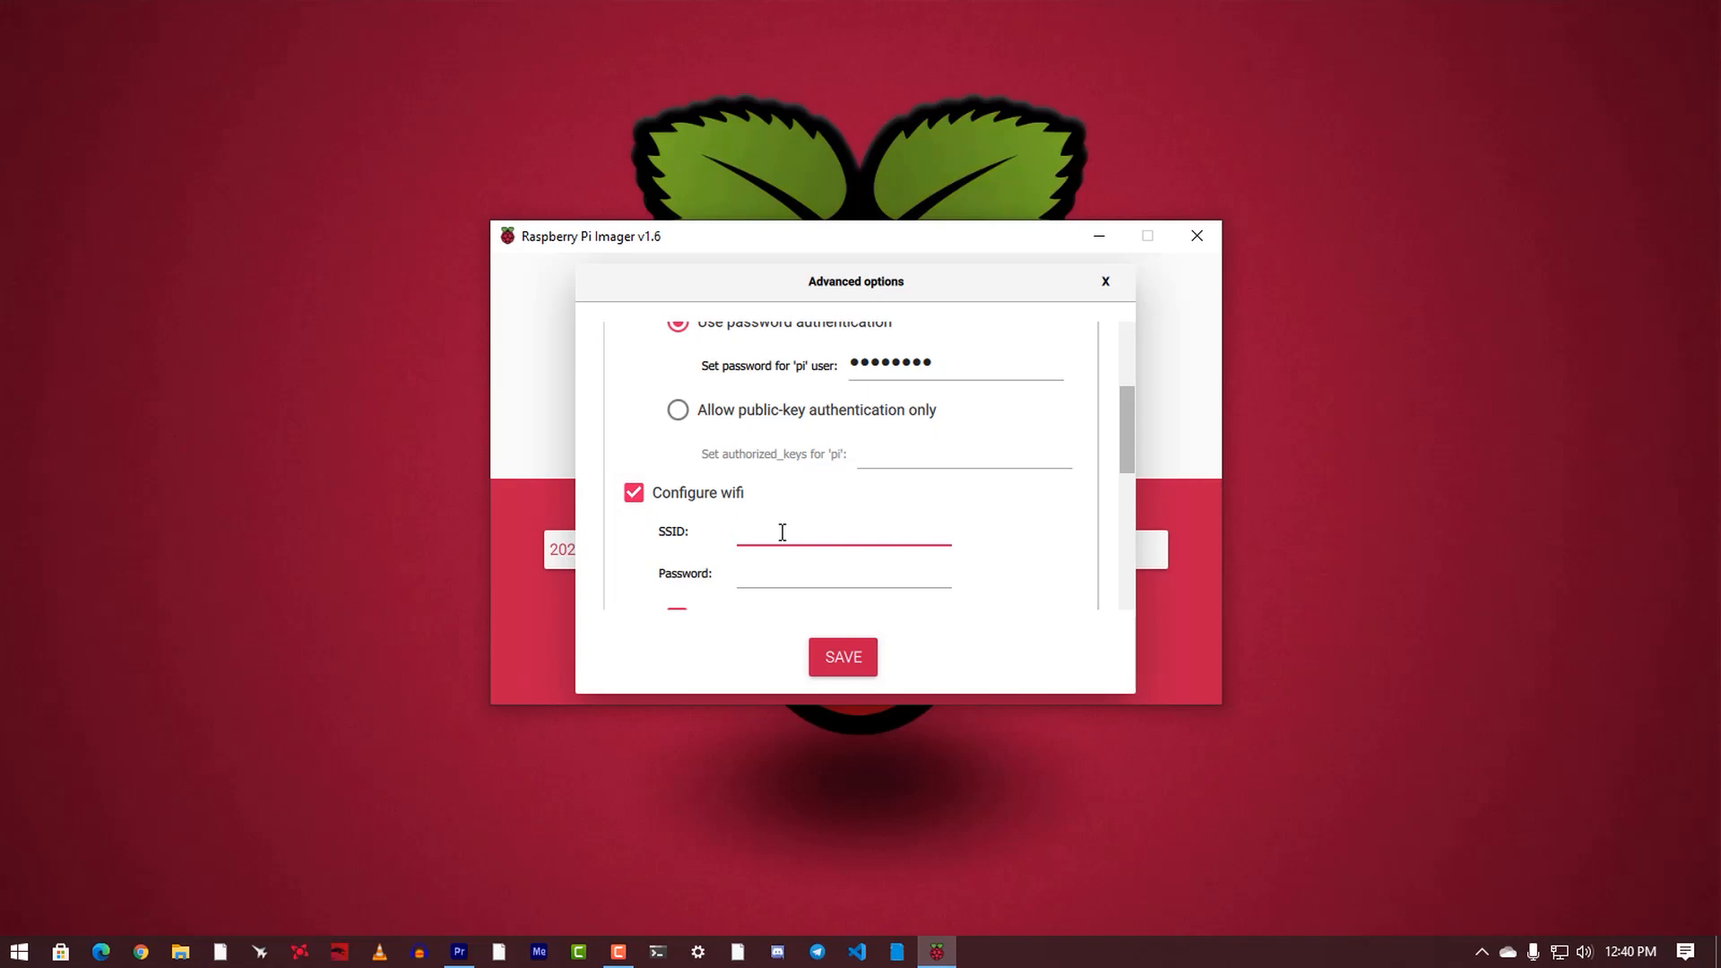
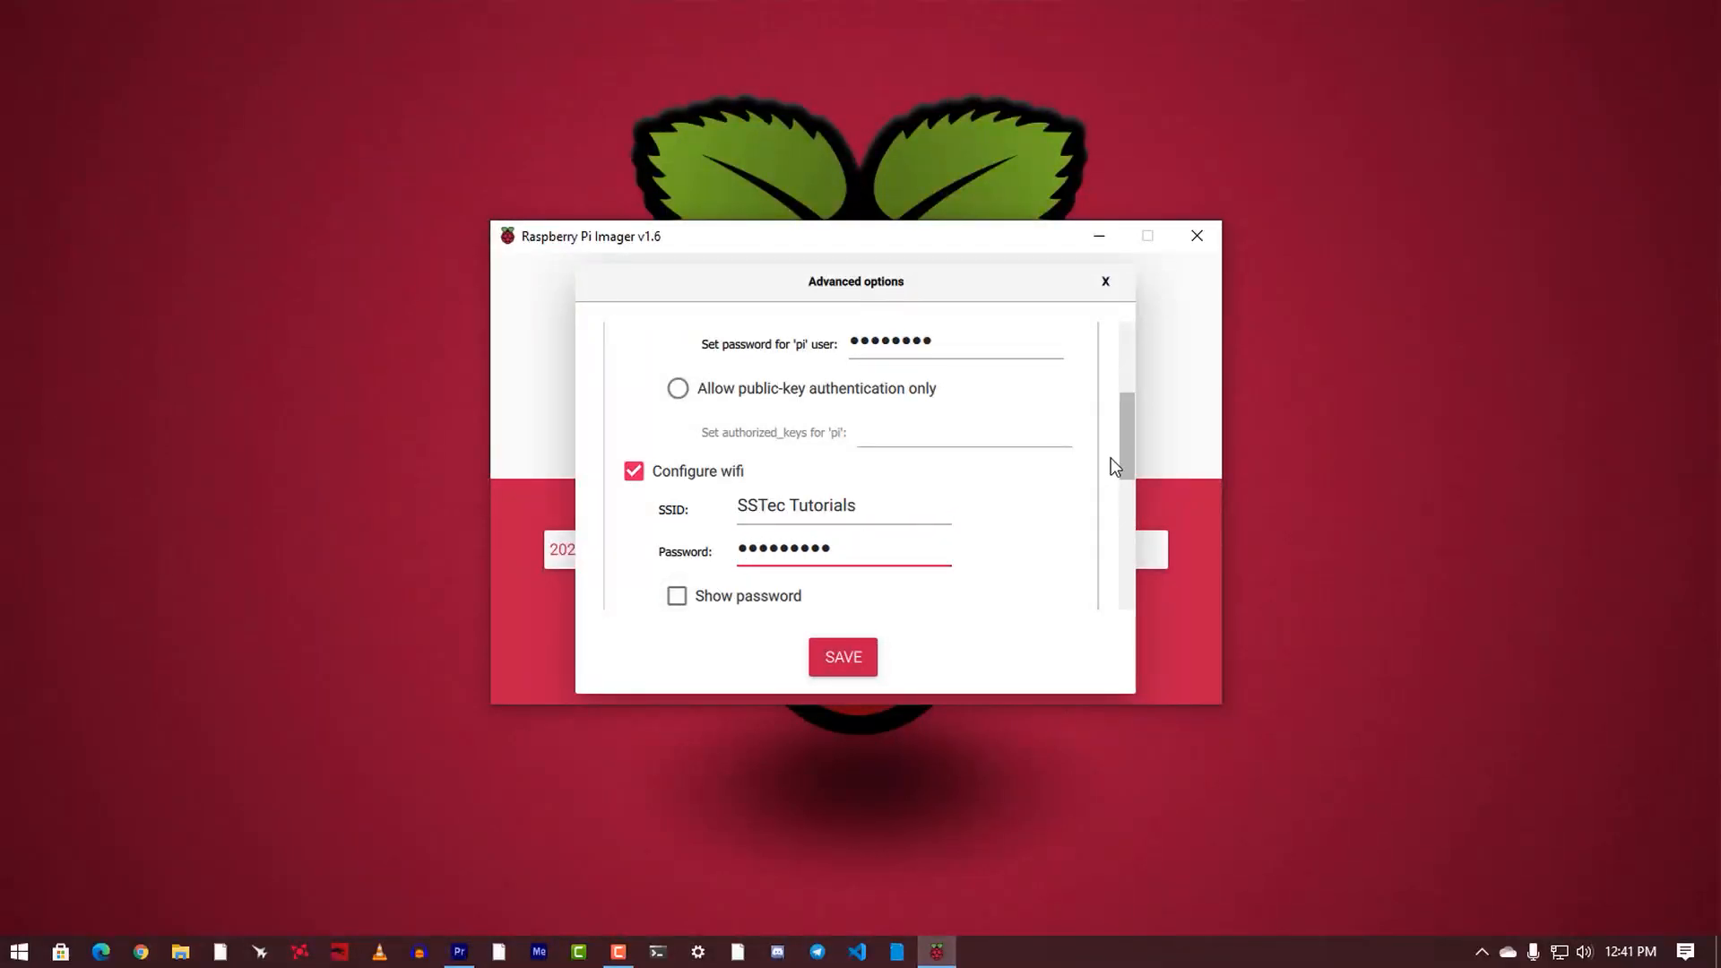
pyautogui.scroll(-3)
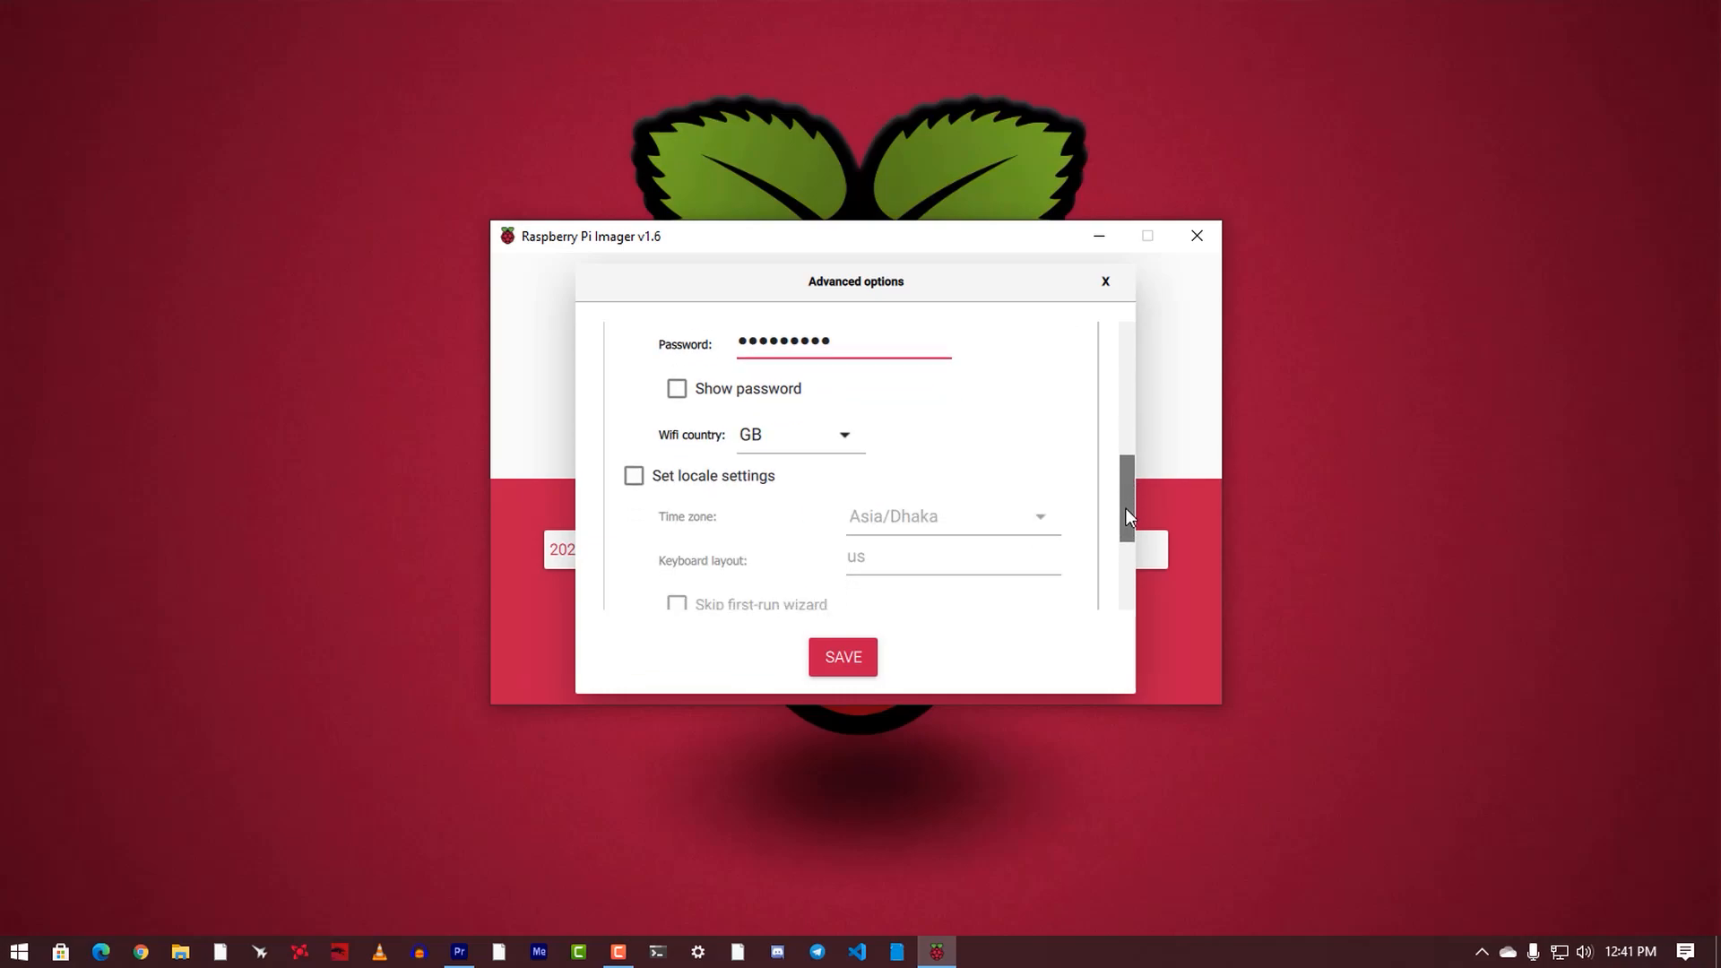
pyautogui.click(798, 435)
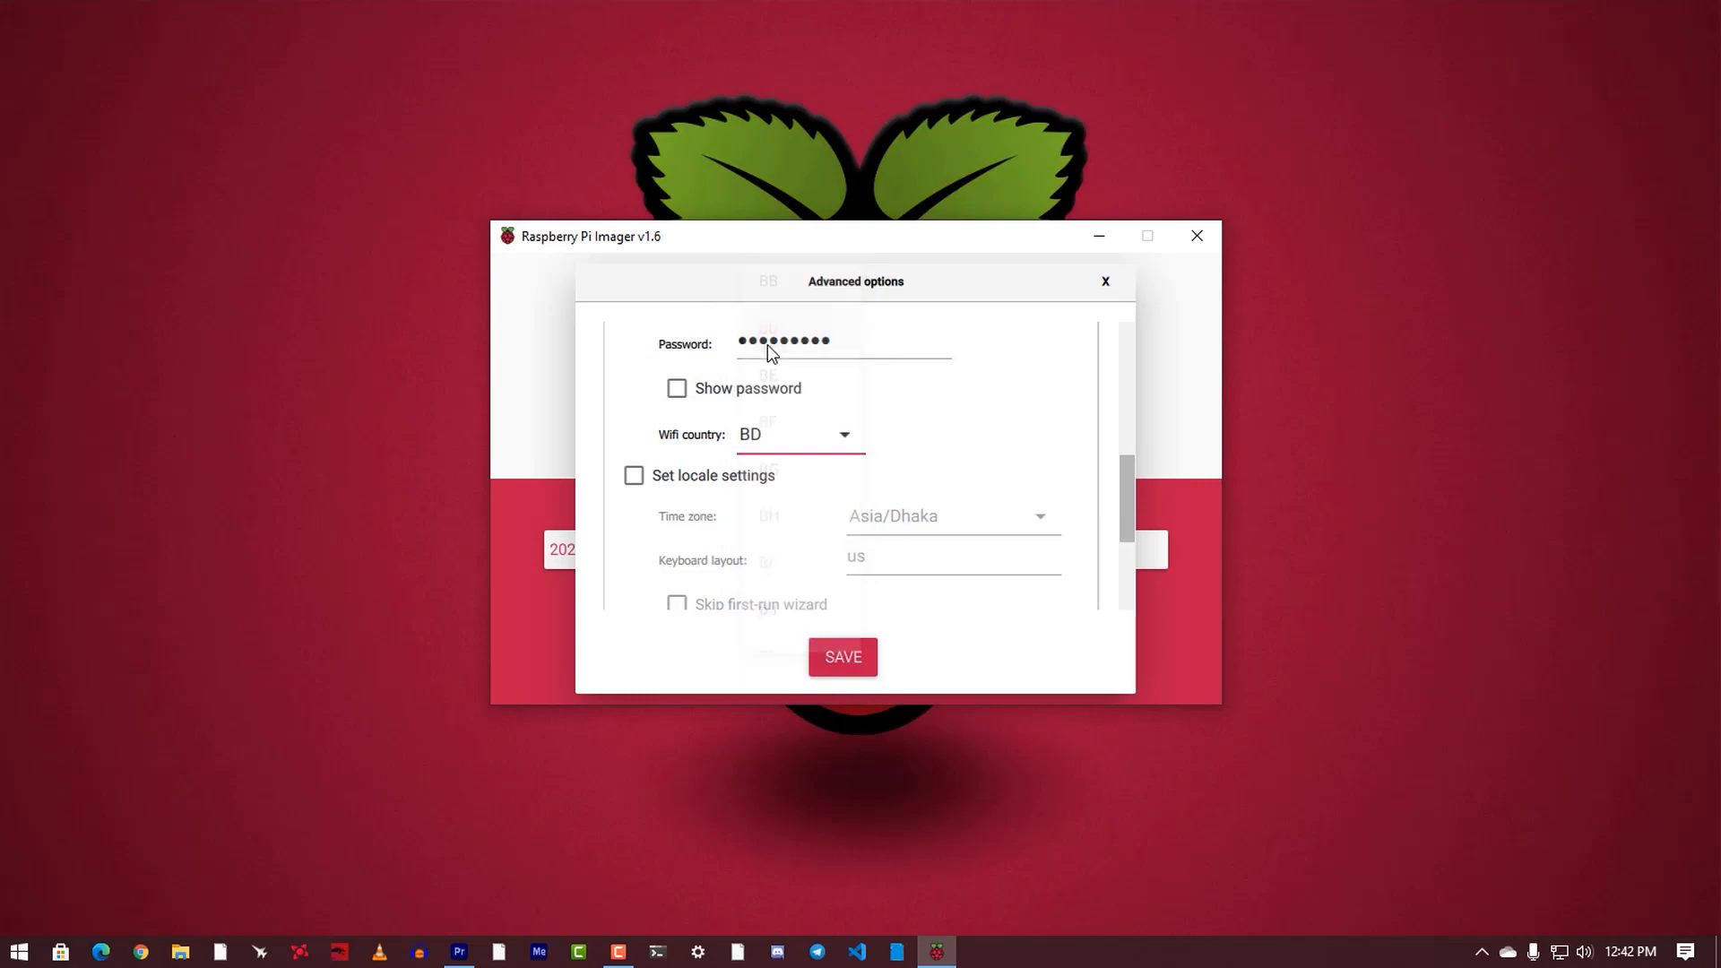
pyautogui.scroll(-3)
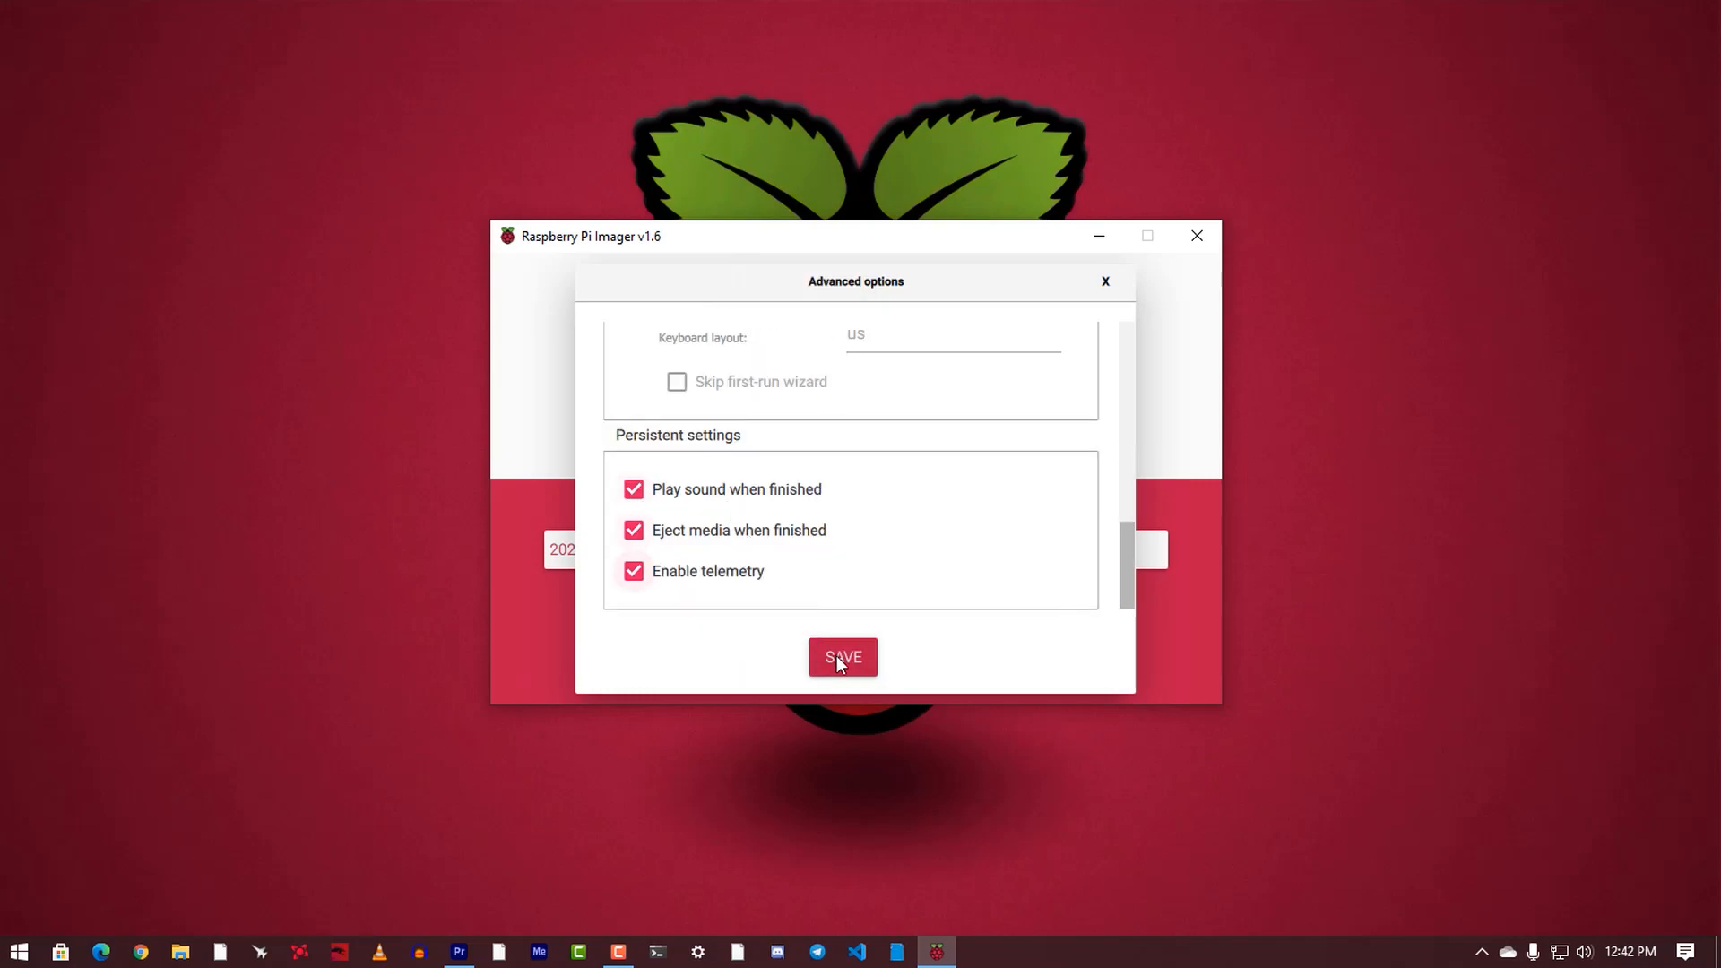
pyautogui.click(843, 656)
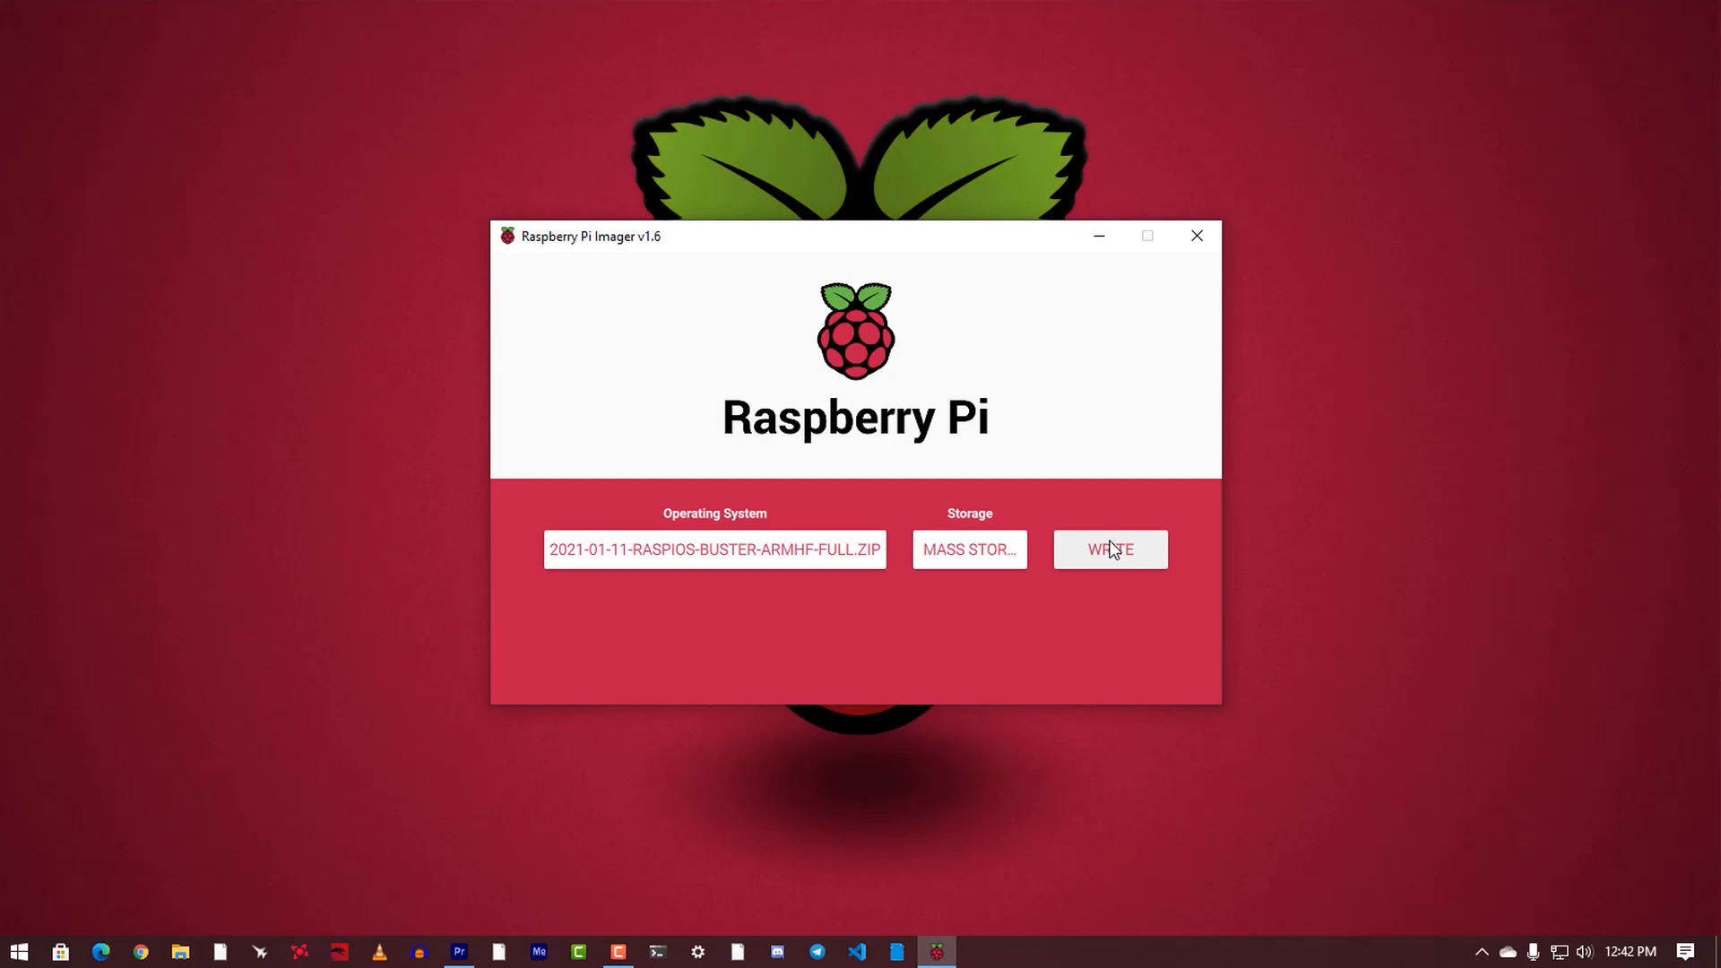
# Step: Start writing the 2021-01-11 Raspberry Pi OS image to the SD card
pyautogui.click(1111, 551)
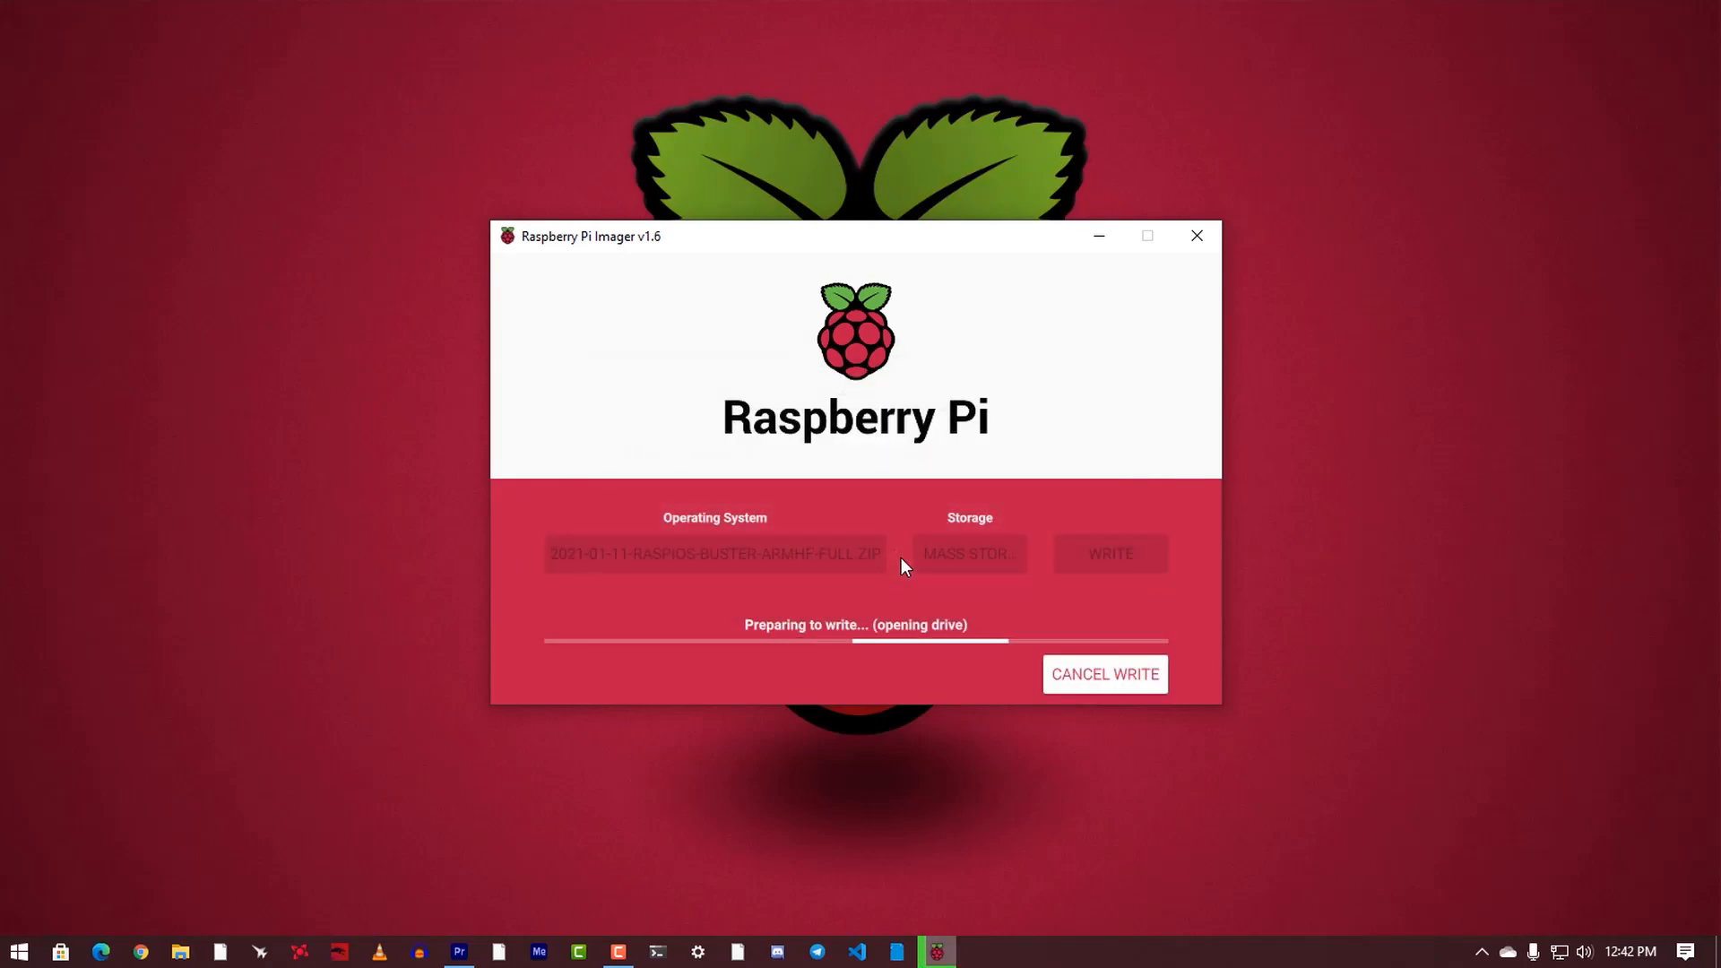
pyautogui.moveTo(1502, 509)
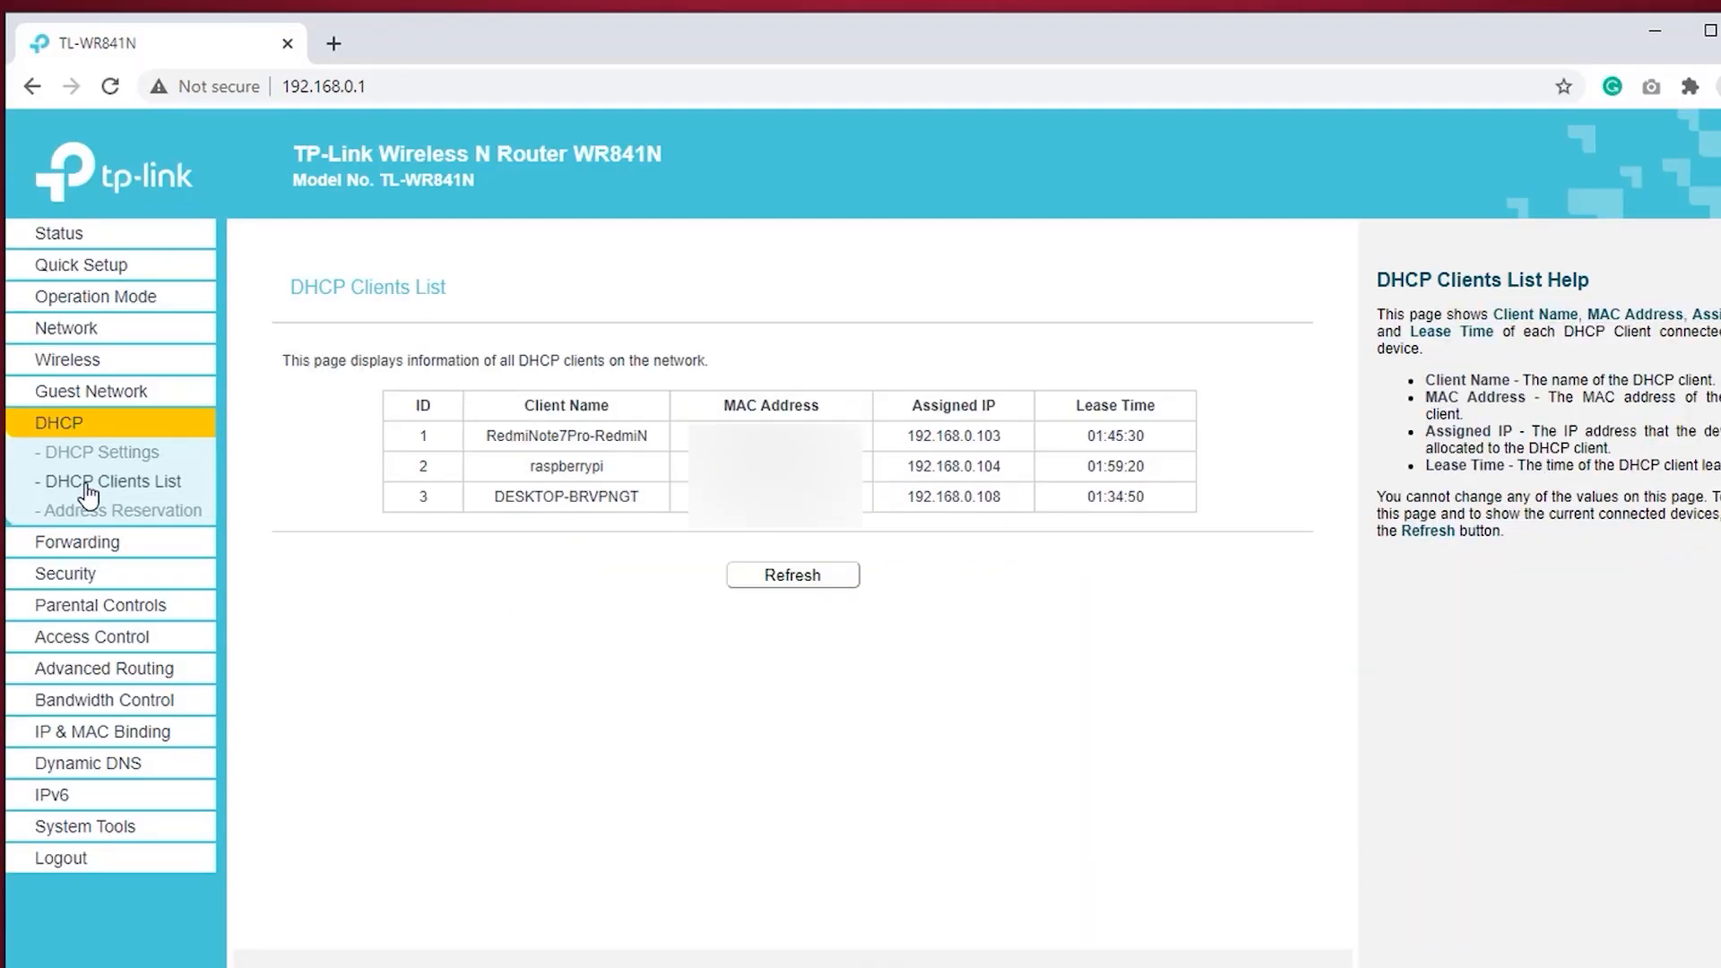
# Step: View the router's DHCP Clients List showing raspberrypi at 192.168.0.104
pyautogui.doubleClick(534, 467)
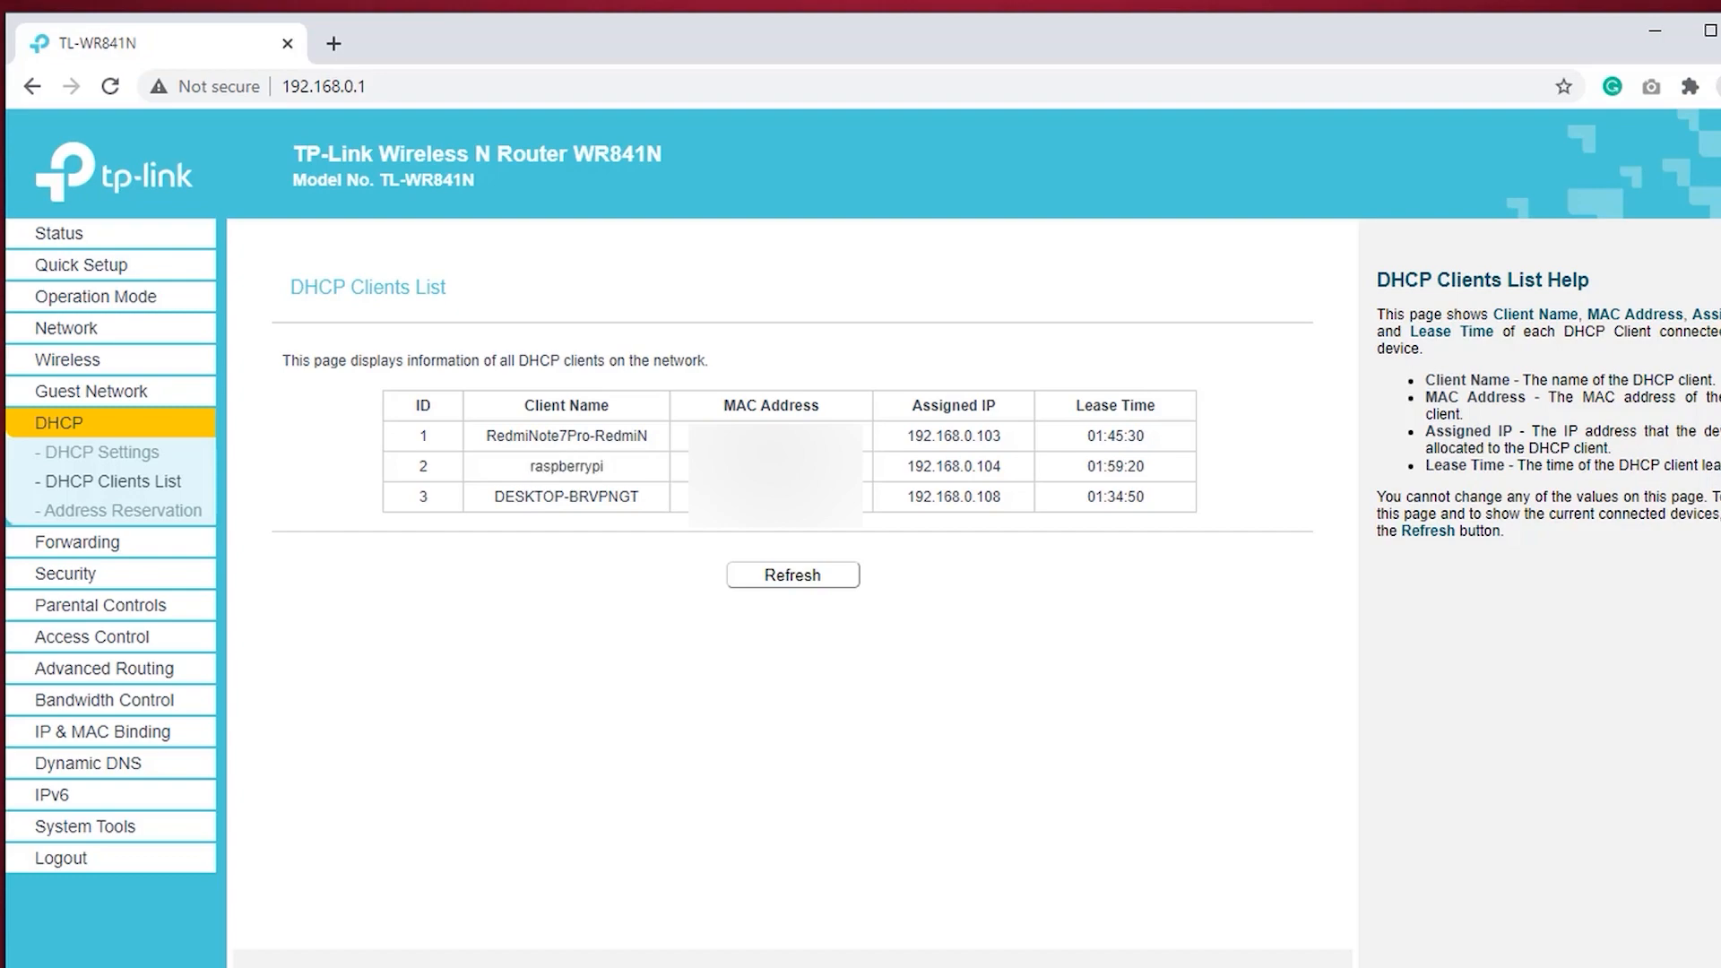
pyautogui.doubleClick(952, 466)
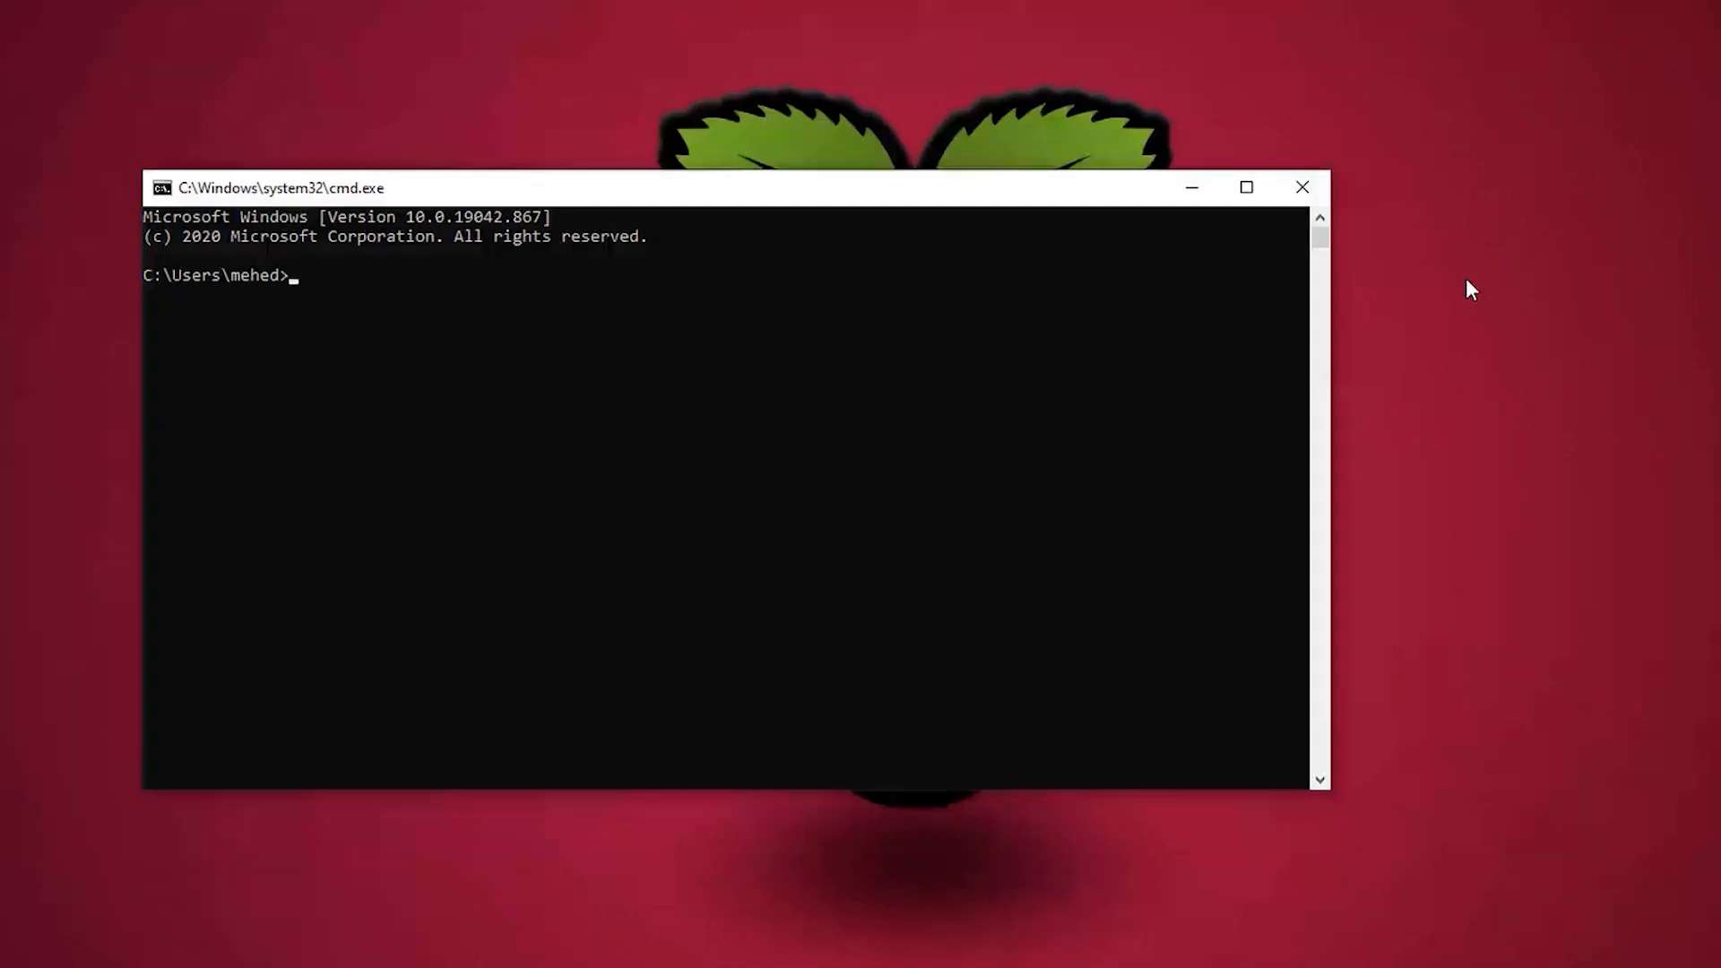
pyautogui.write('ssh pi')
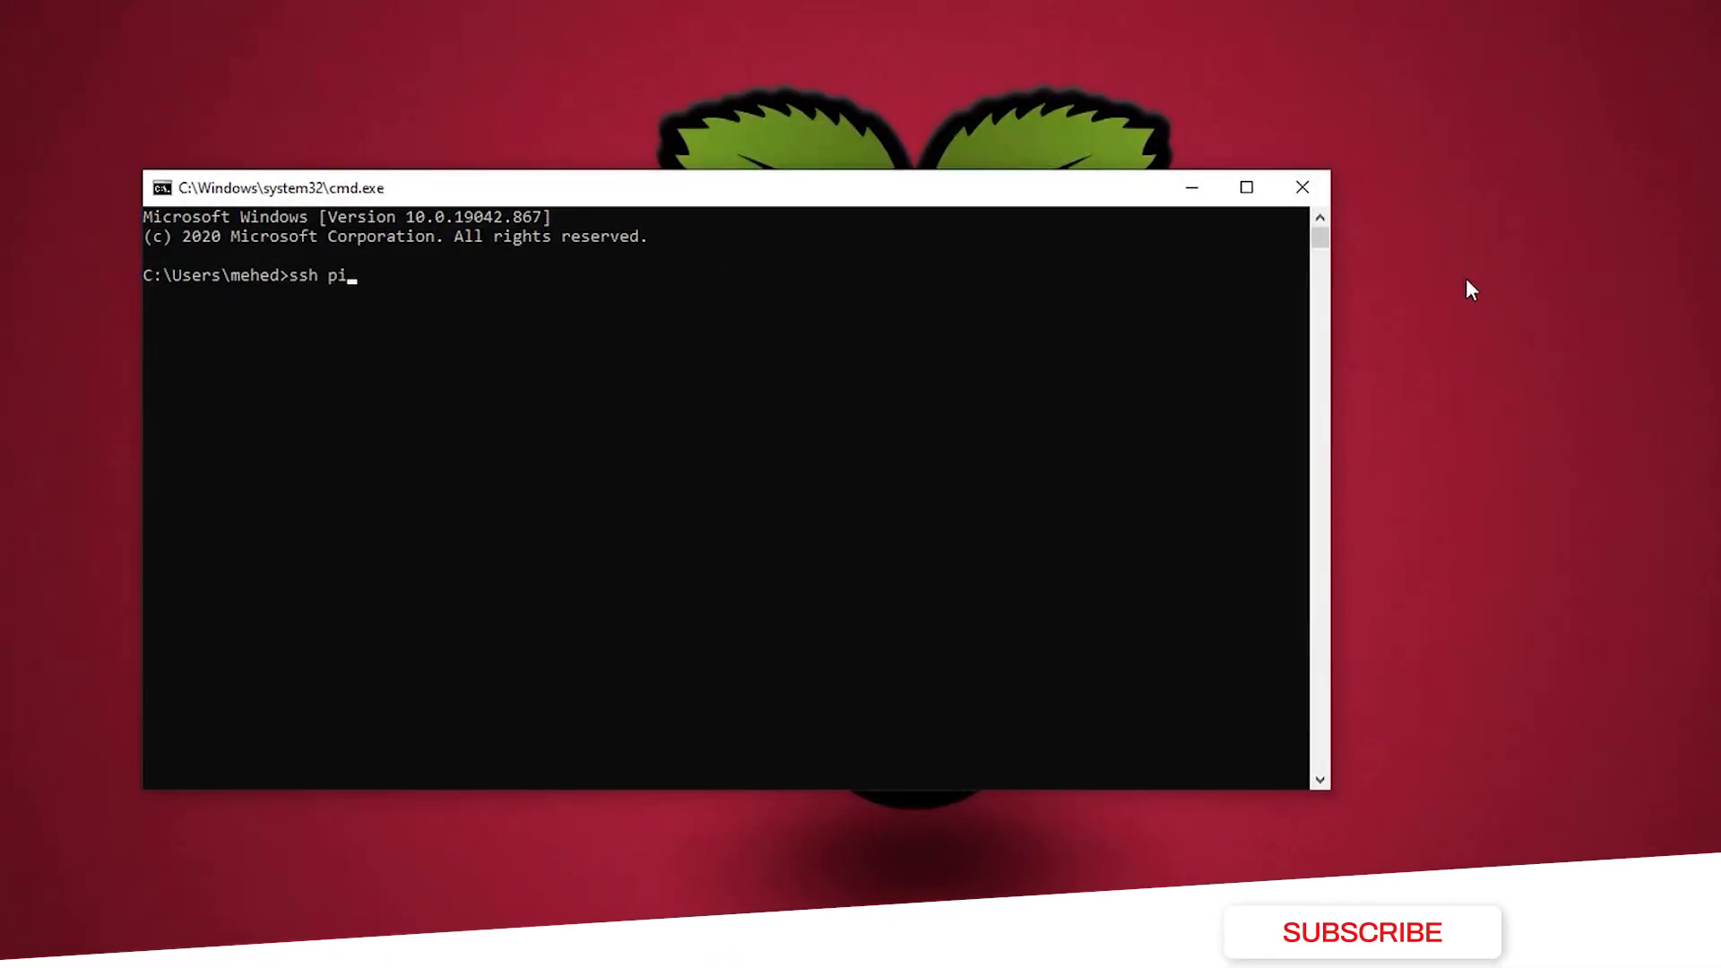
pyautogui.write('@192.')
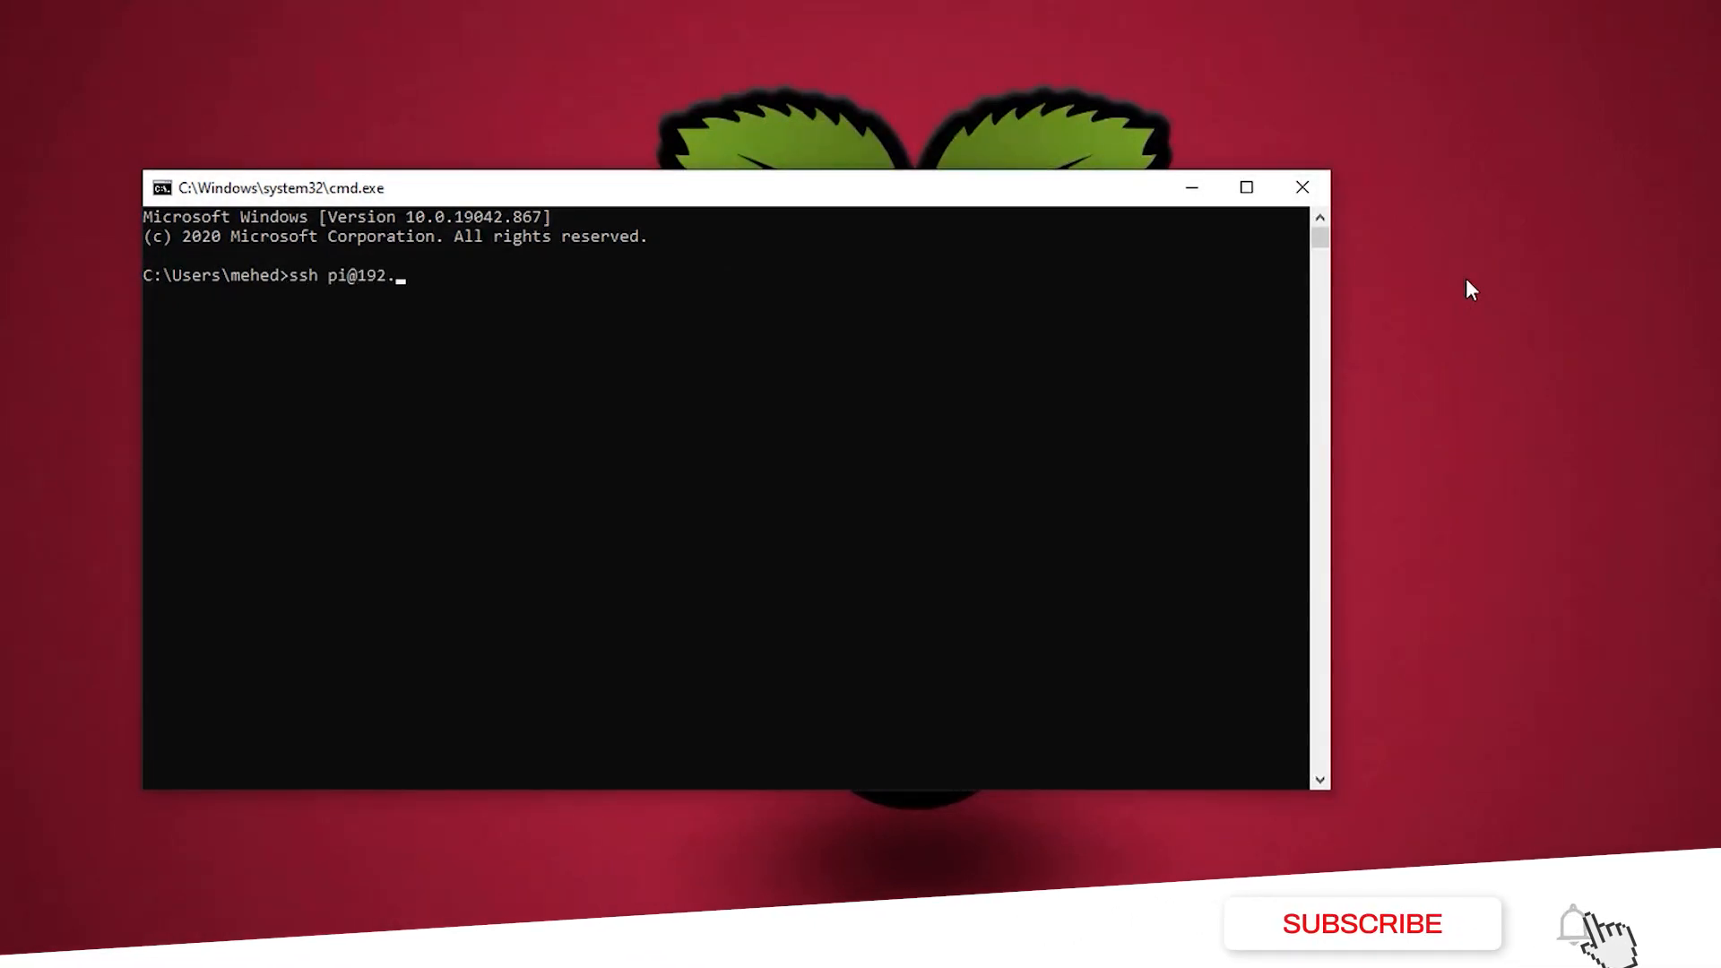
pyautogui.write('168.0.')
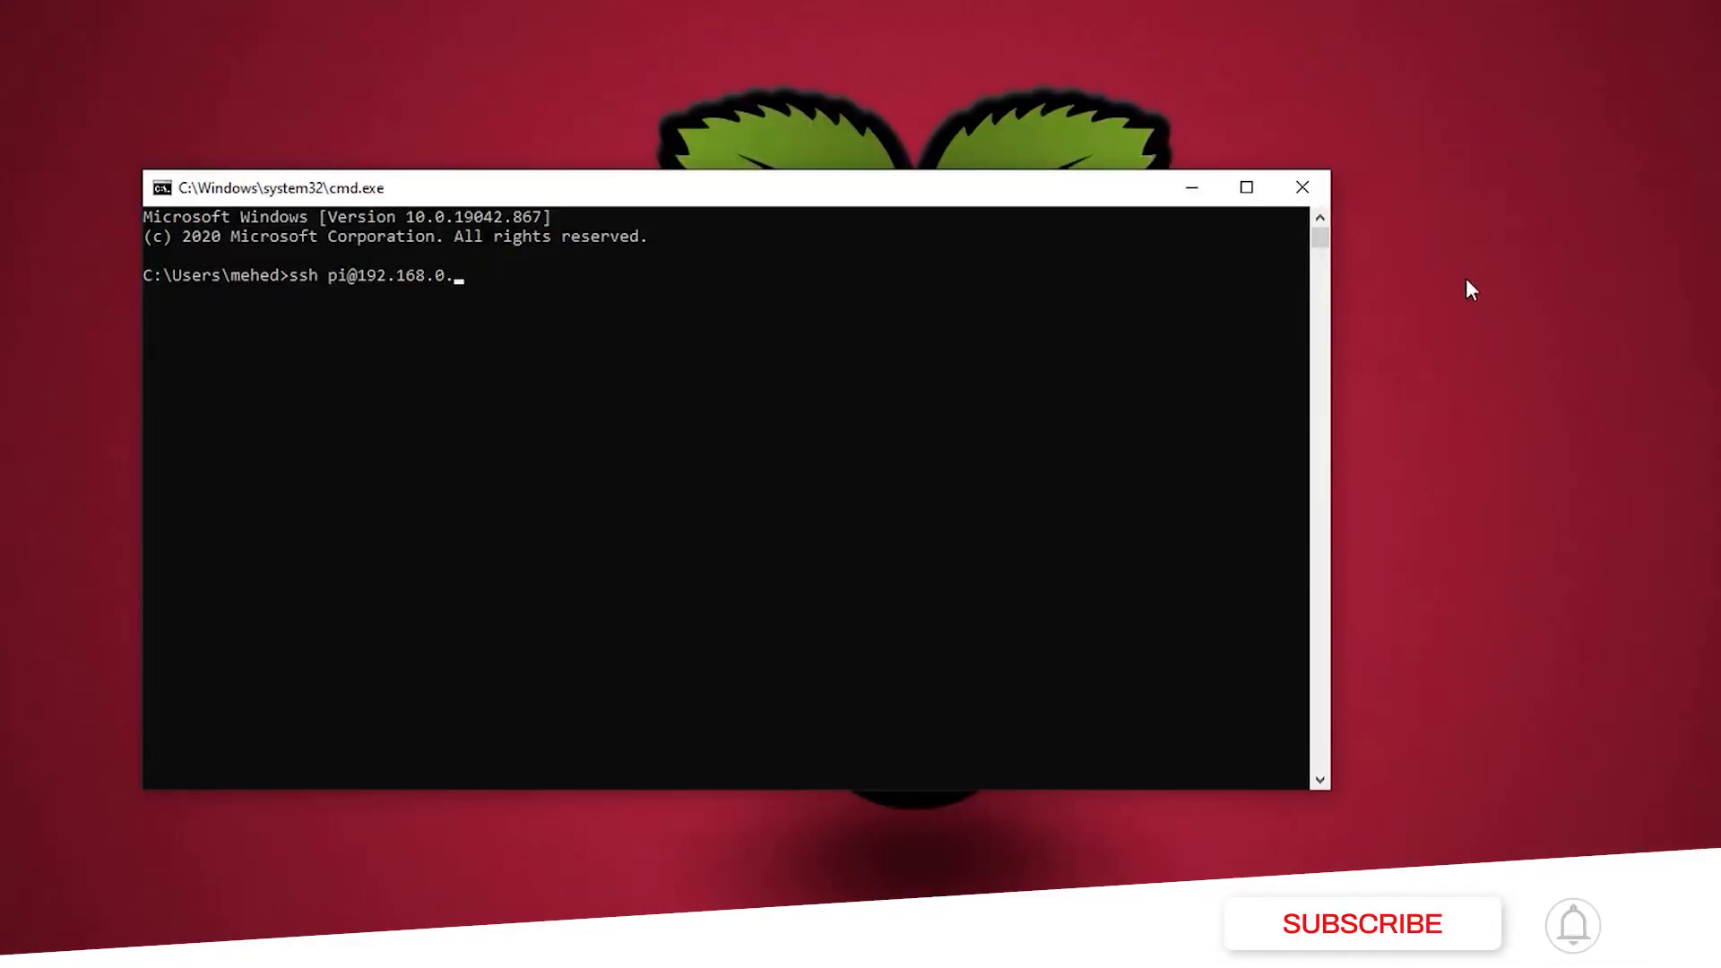
pyautogui.write('104')
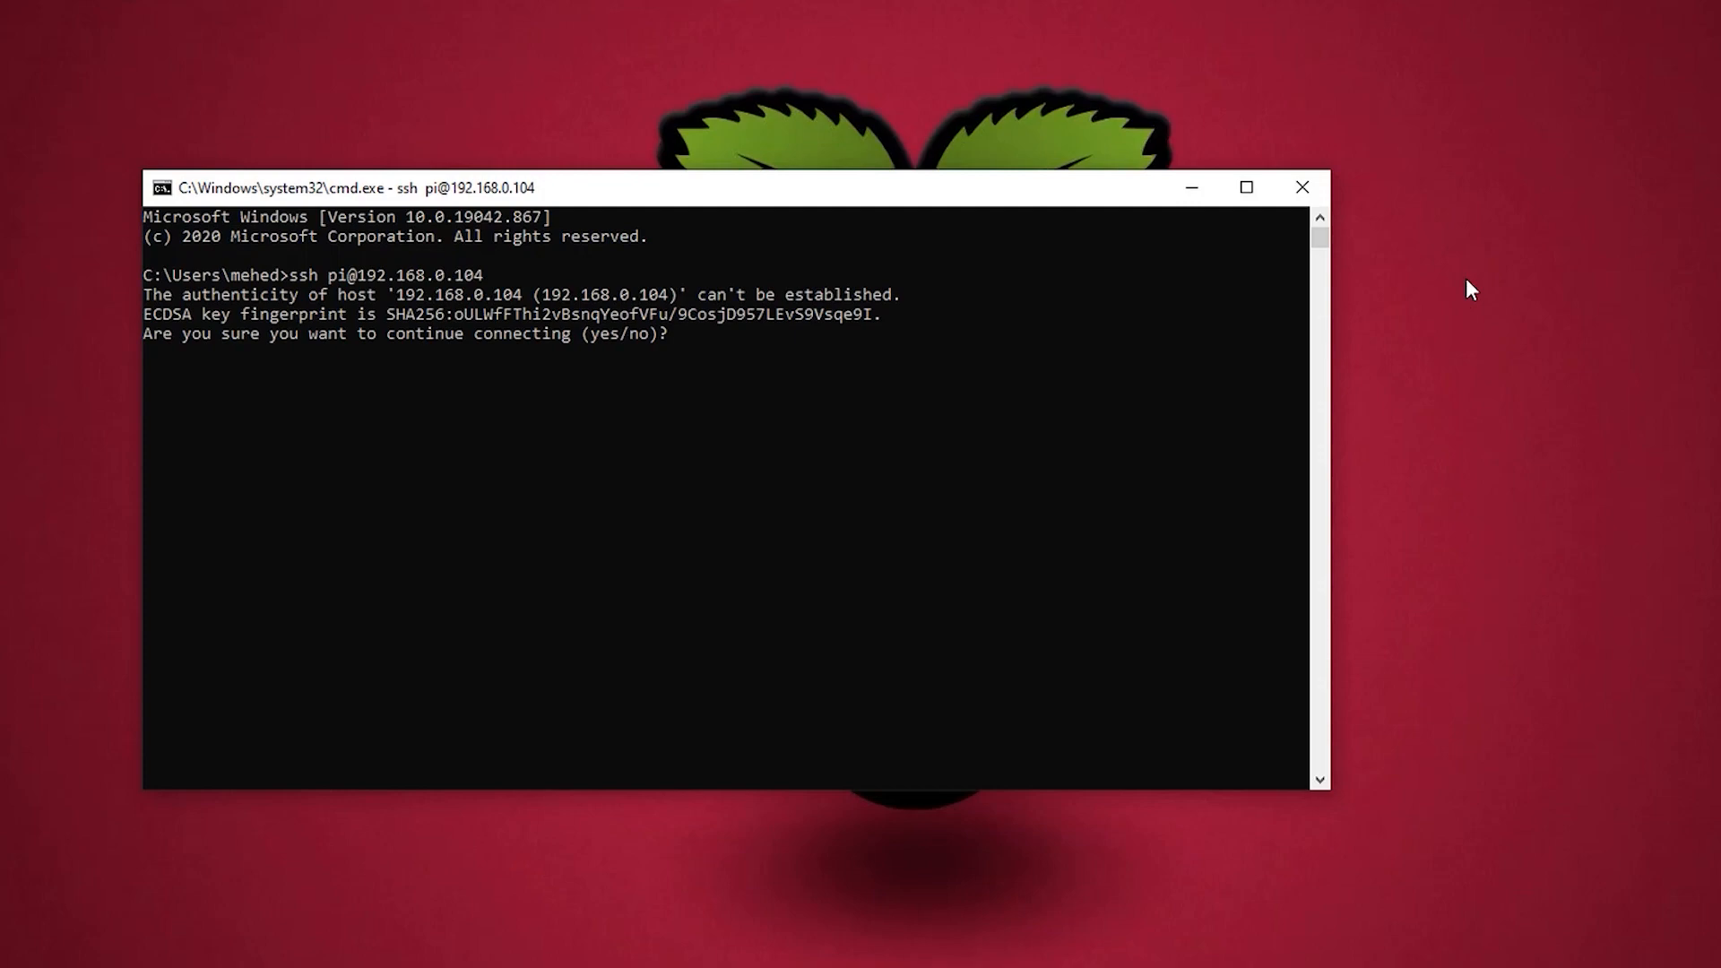
pyautogui.write('yes')
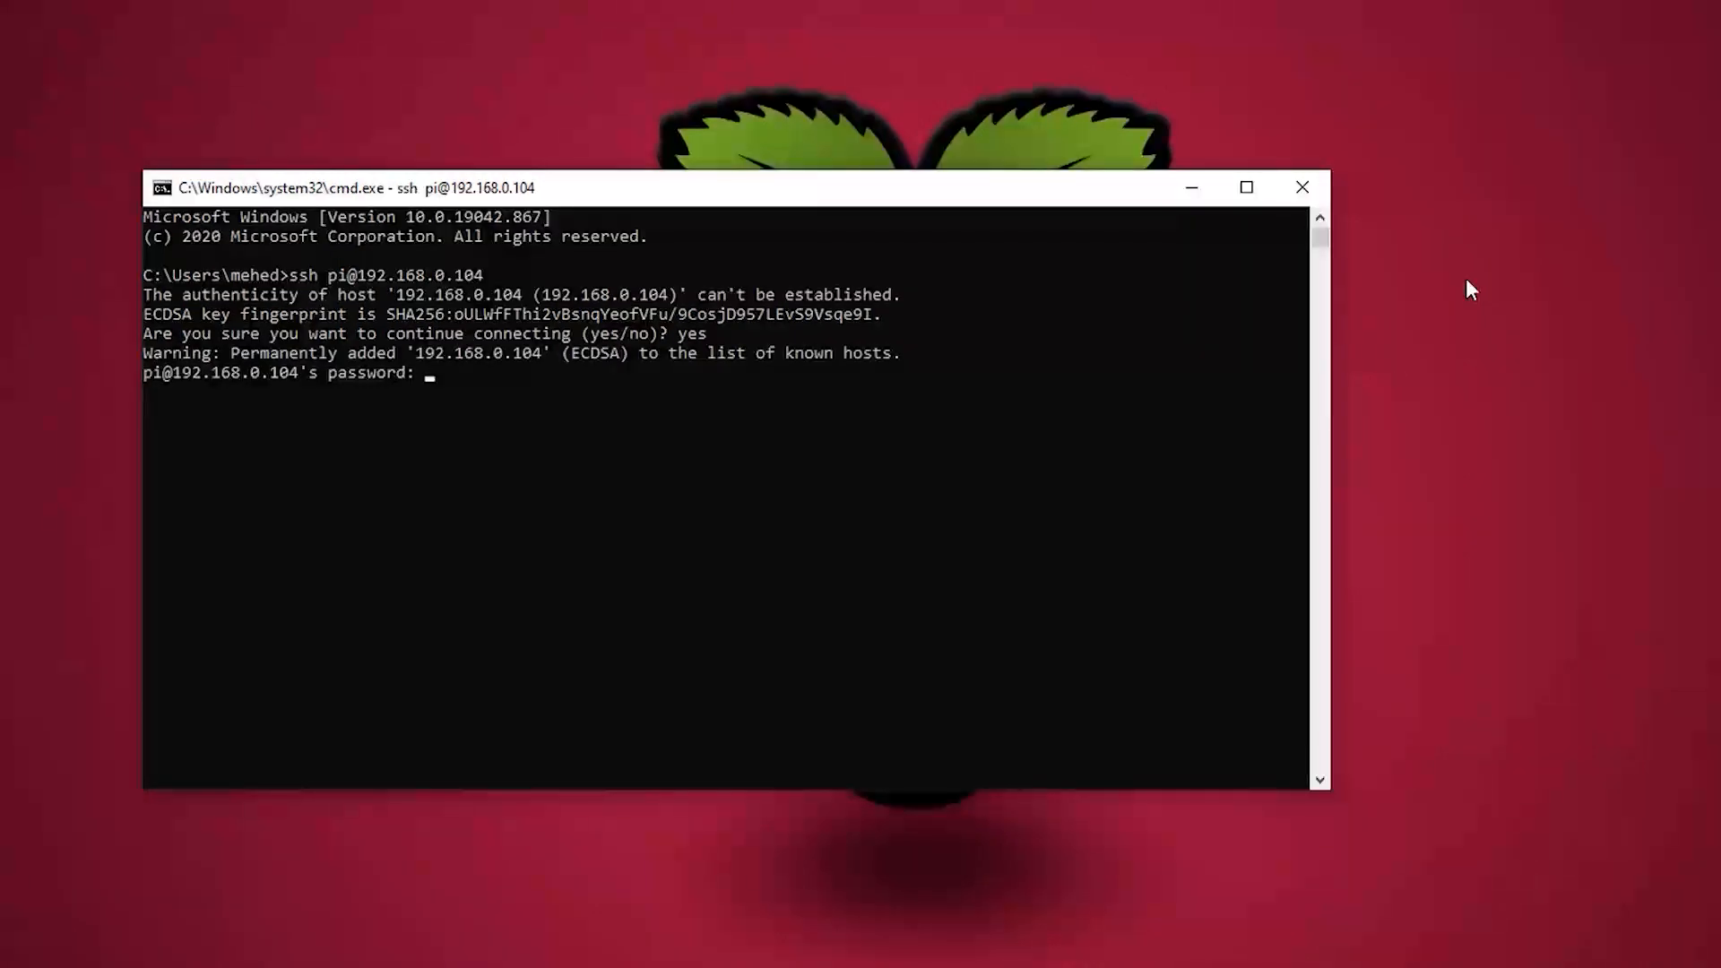